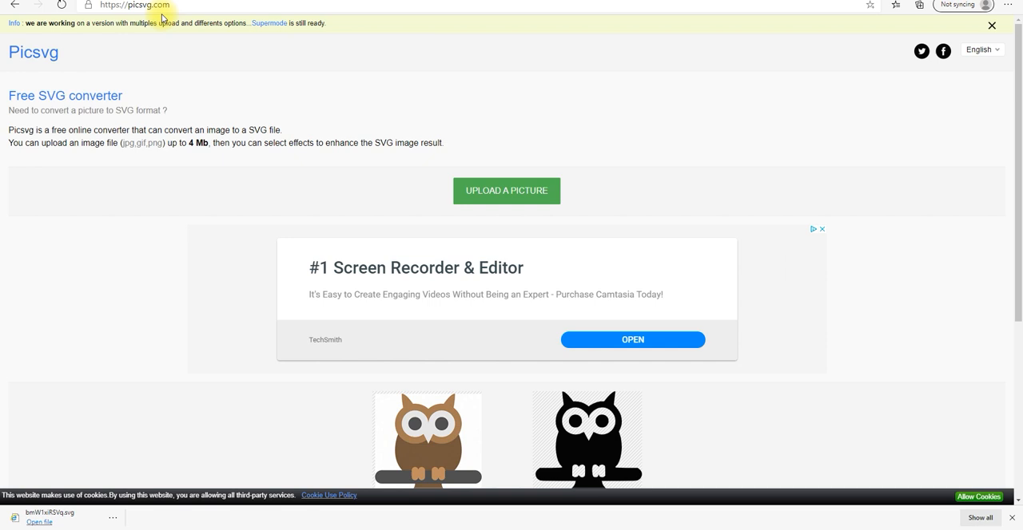
{"action": "mouse_move", "coordinate": [266, 67]}
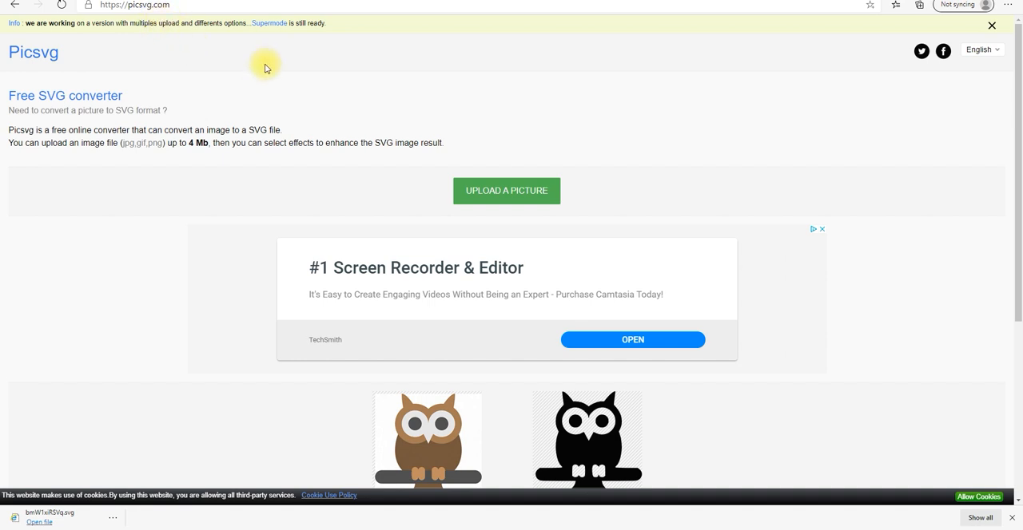
{"action": "mouse_move", "coordinate": [148, 15]}
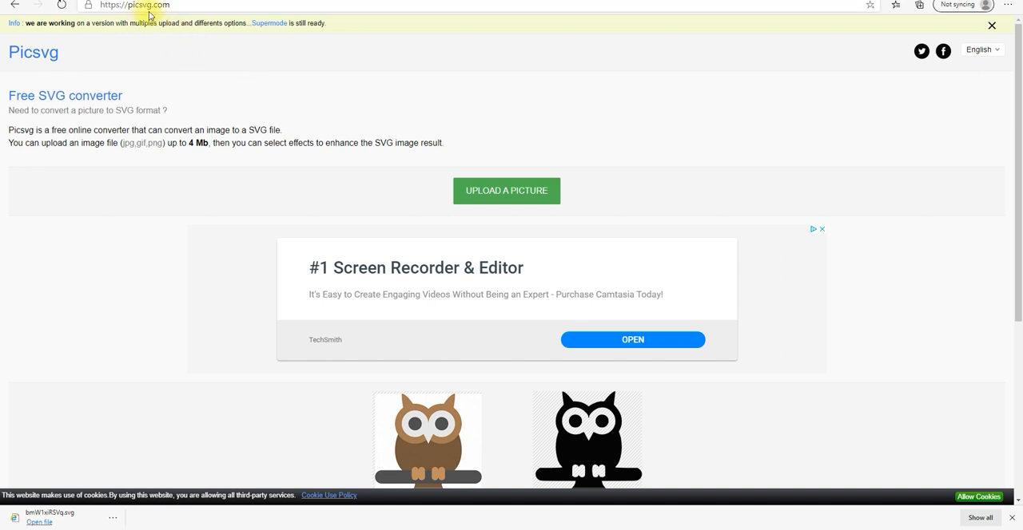
{"action": "mouse_move", "coordinate": [511, 175]}
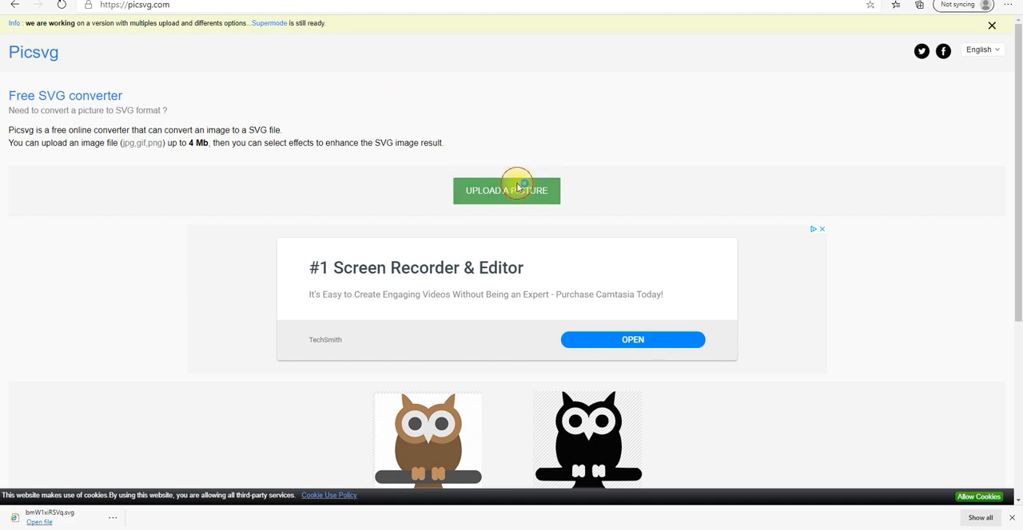
Step: Upload the 20-01-2021 drawing photo from Pictures into Picsvg
{"action": "left_click", "coordinate": [506, 190]}
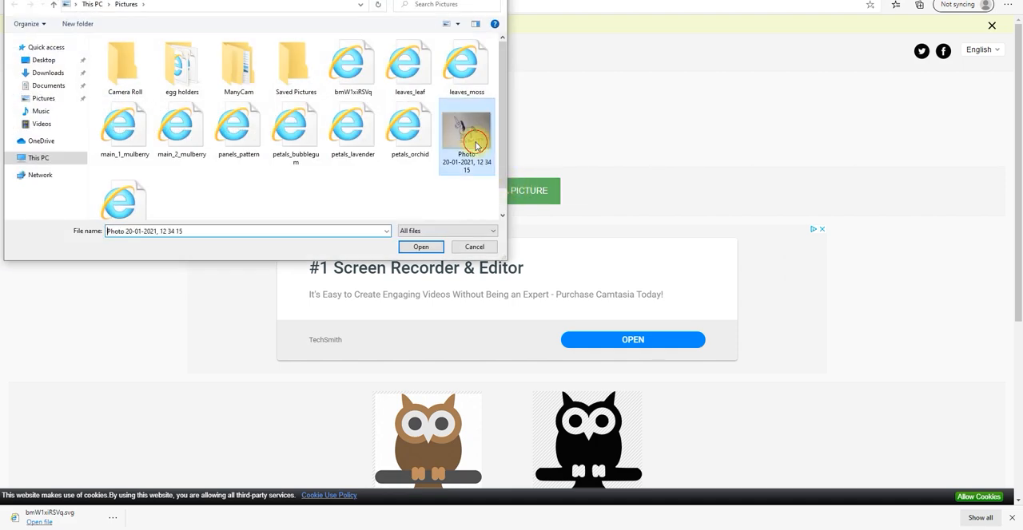
{"action": "left_click", "coordinate": [420, 246]}
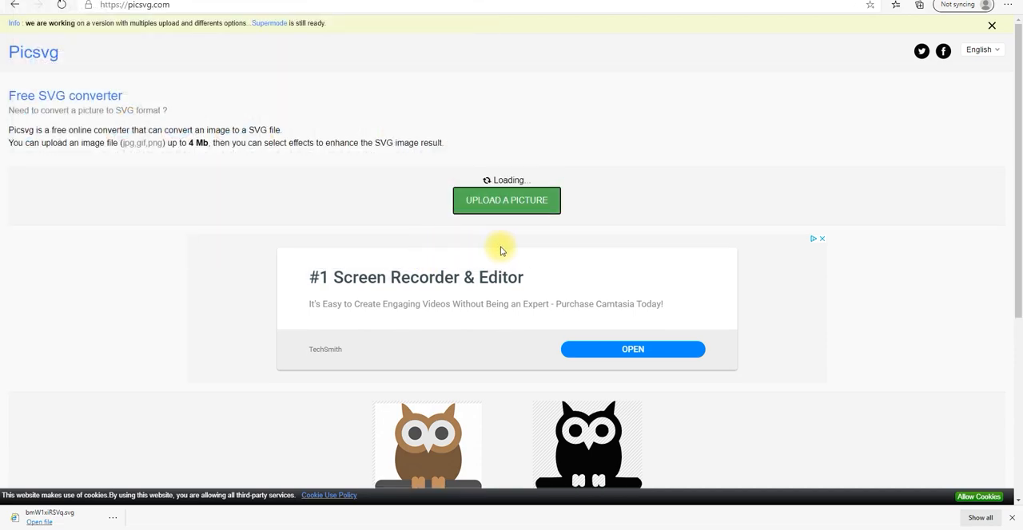
Step: Preview the Invert #2, #3 and #4 filters on the converted unicorn
{"action": "scroll", "scroll_direction": "down", "scroll_amount": 3}
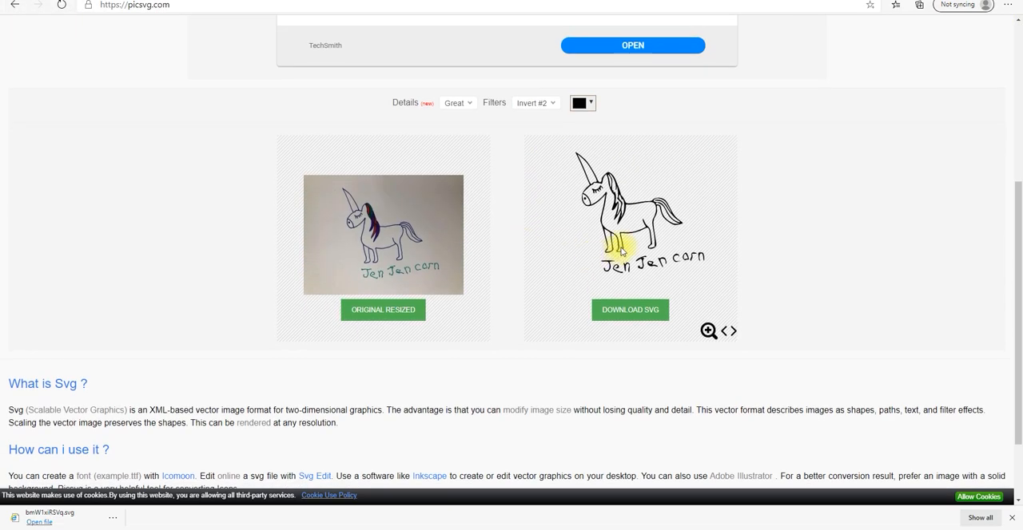
{"action": "left_click", "coordinate": [533, 102]}
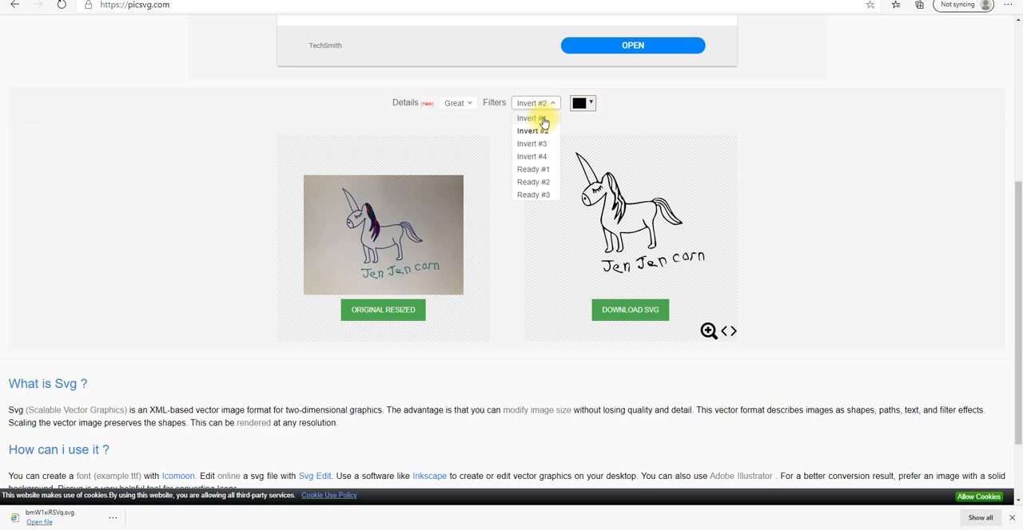
{"action": "left_click", "coordinate": [531, 118]}
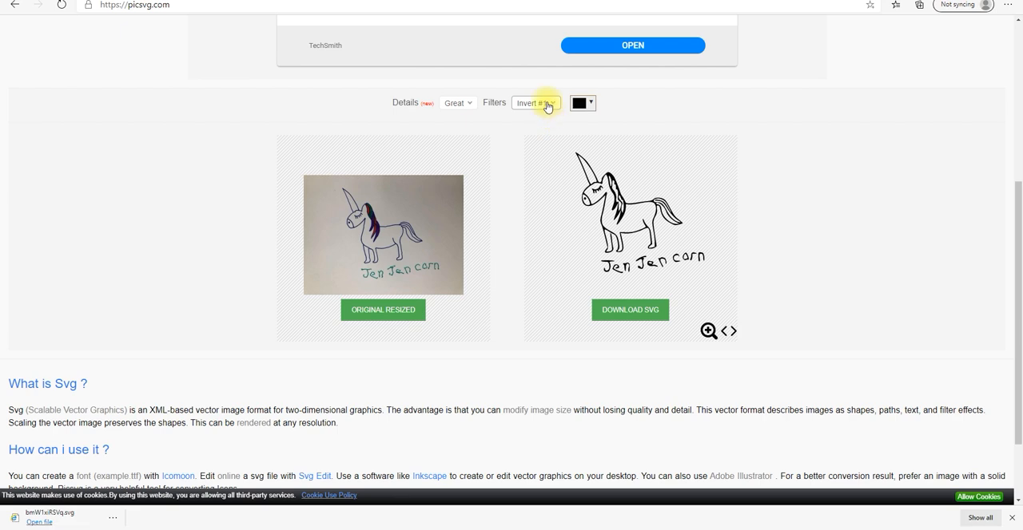
{"action": "left_click", "coordinate": [535, 102]}
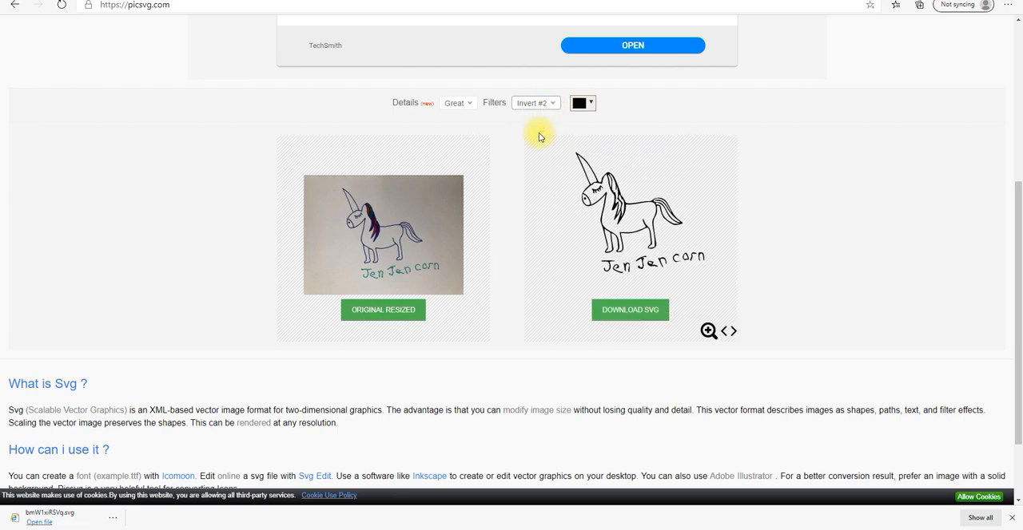
{"action": "left_click", "coordinate": [533, 102]}
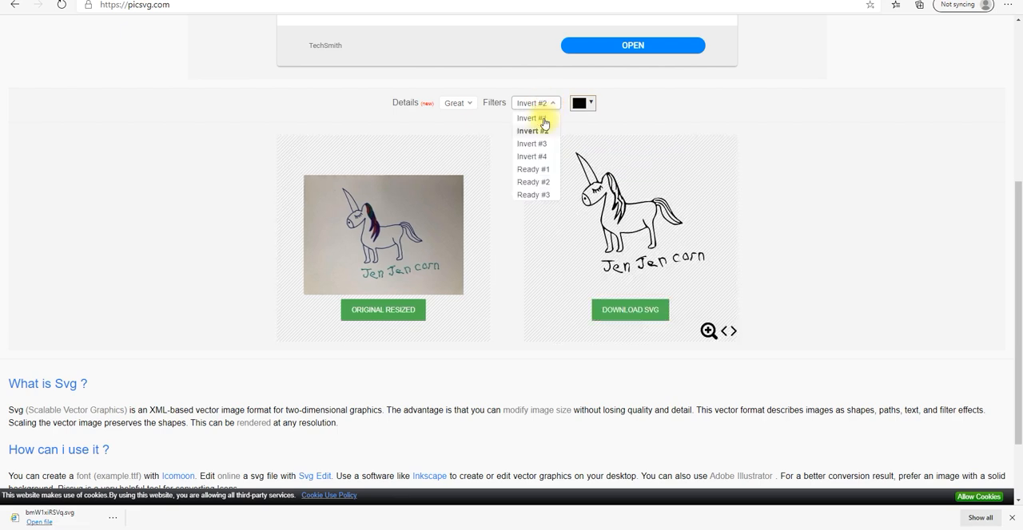
{"action": "left_click", "coordinate": [531, 143]}
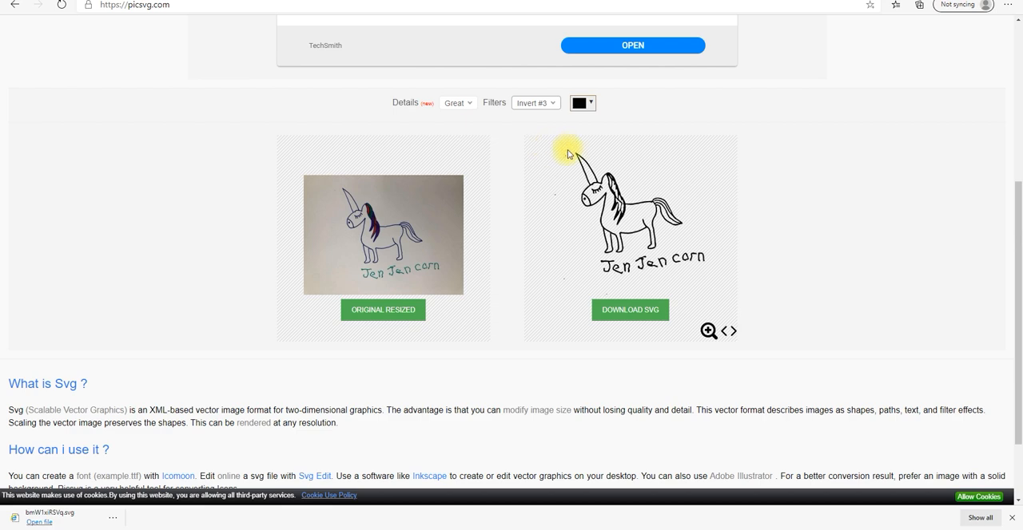
{"action": "left_click", "coordinate": [535, 102]}
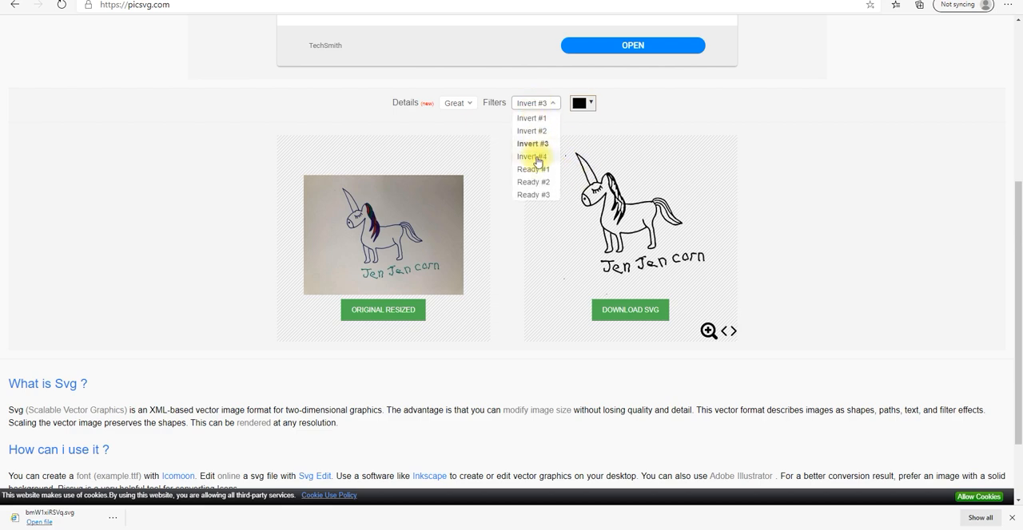
{"action": "left_click", "coordinate": [531, 155]}
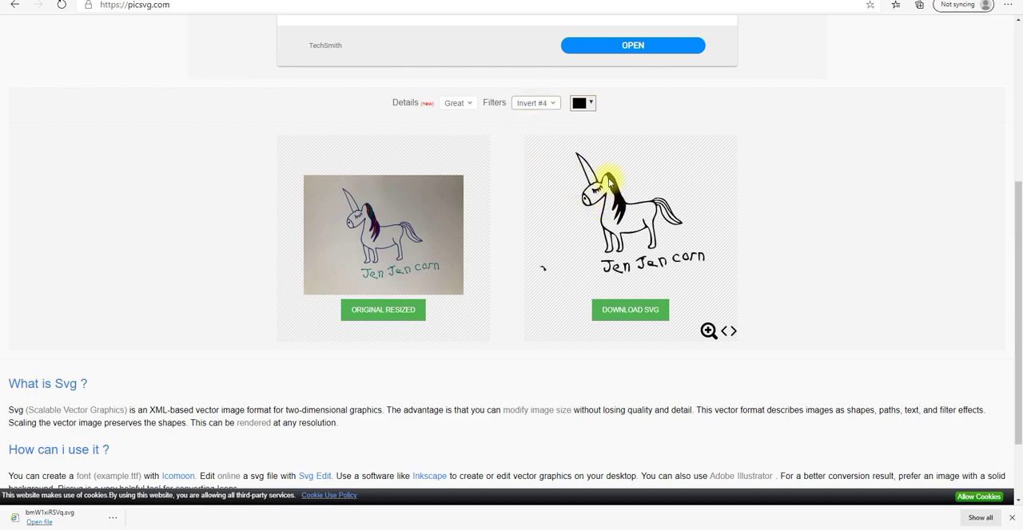
Step: Preview the Ready #1, #2 and #3 filters, then return to Invert #2
{"action": "left_click", "coordinate": [535, 102]}
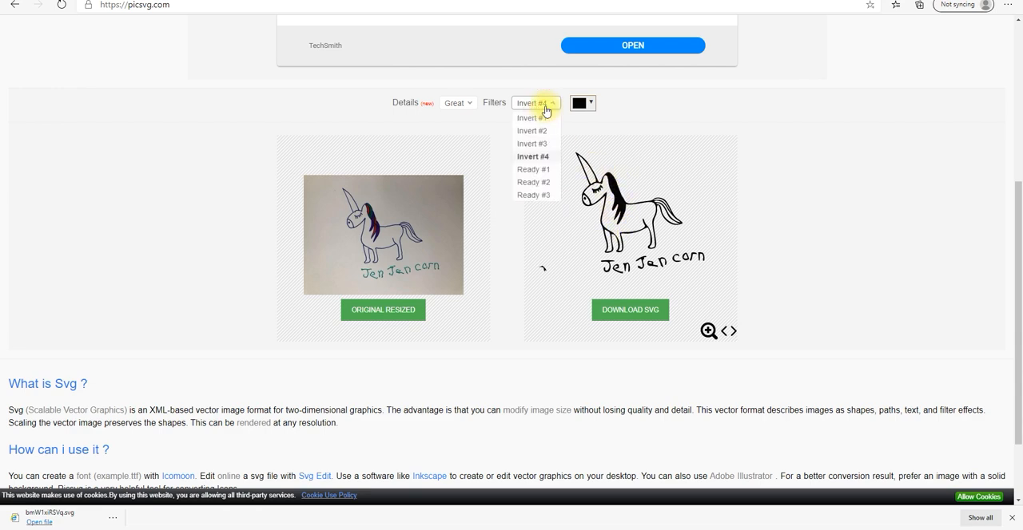
{"action": "left_click", "coordinate": [533, 169]}
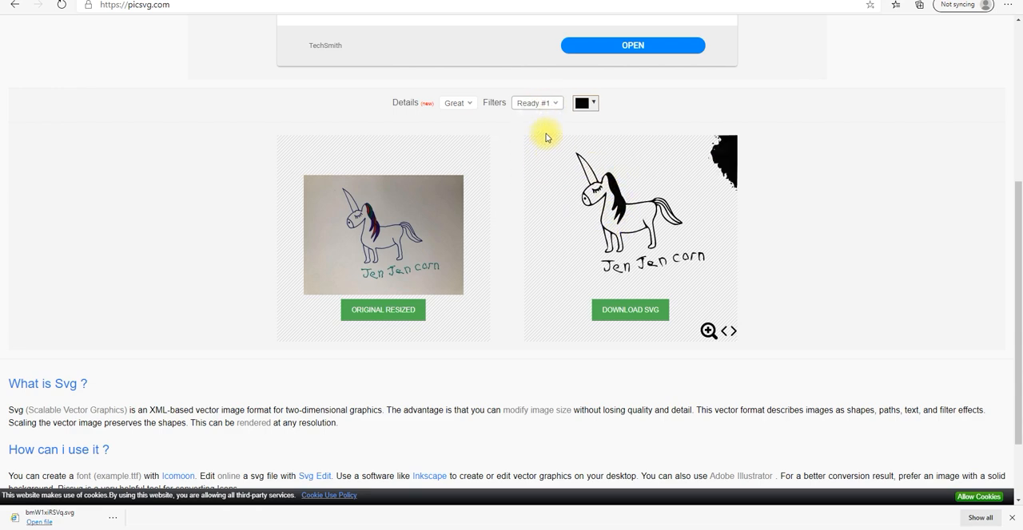
{"action": "left_click", "coordinate": [537, 102]}
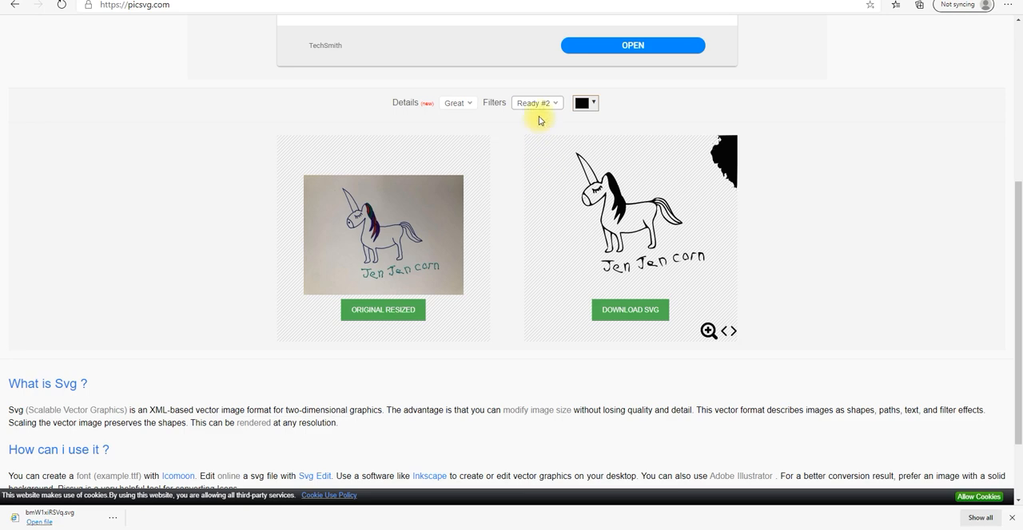
{"action": "left_click", "coordinate": [537, 102]}
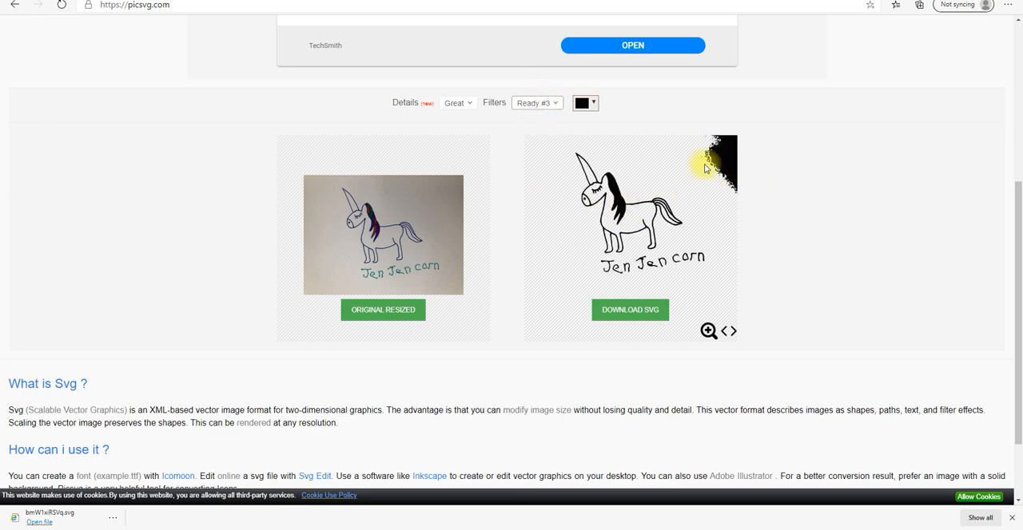
{"action": "left_click", "coordinate": [537, 103]}
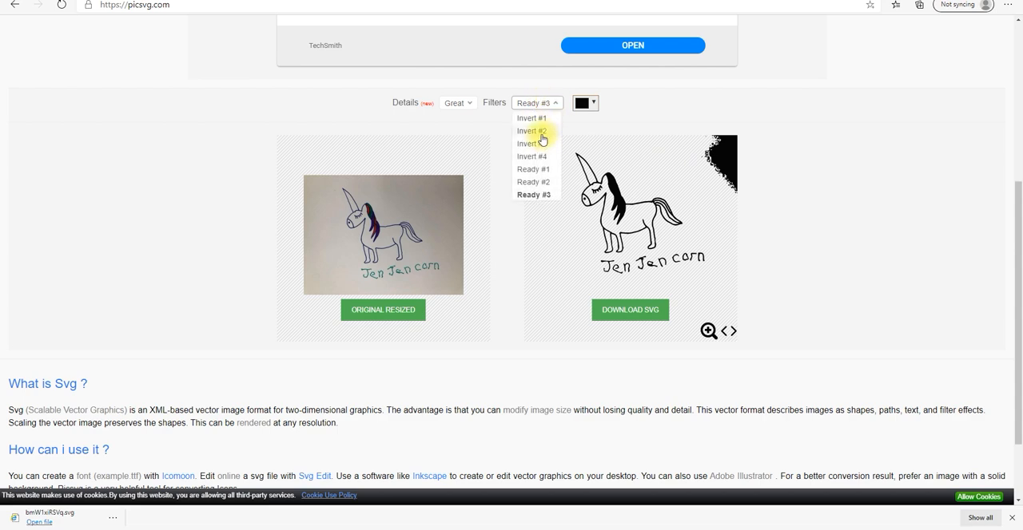
{"action": "left_click", "coordinate": [531, 131]}
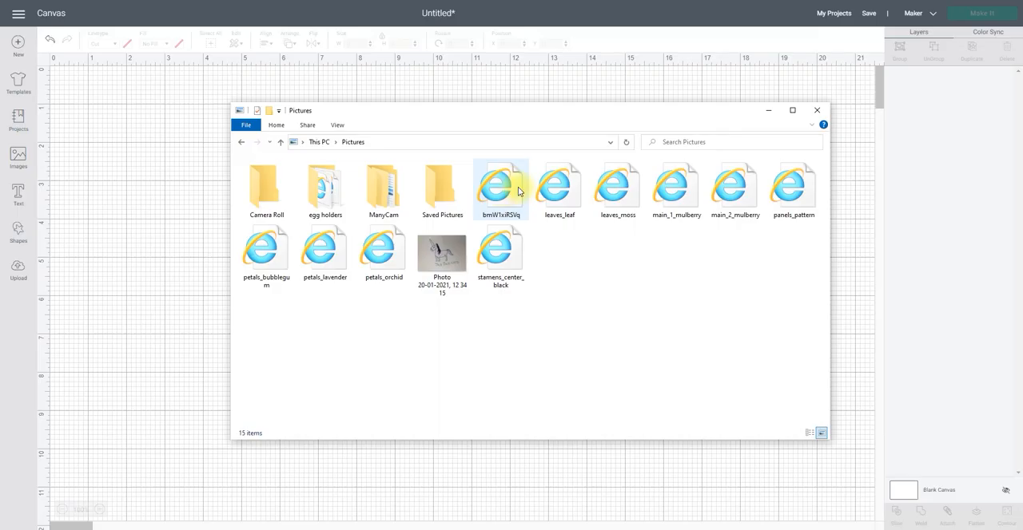
{"action": "mouse_move", "coordinate": [212, 213]}
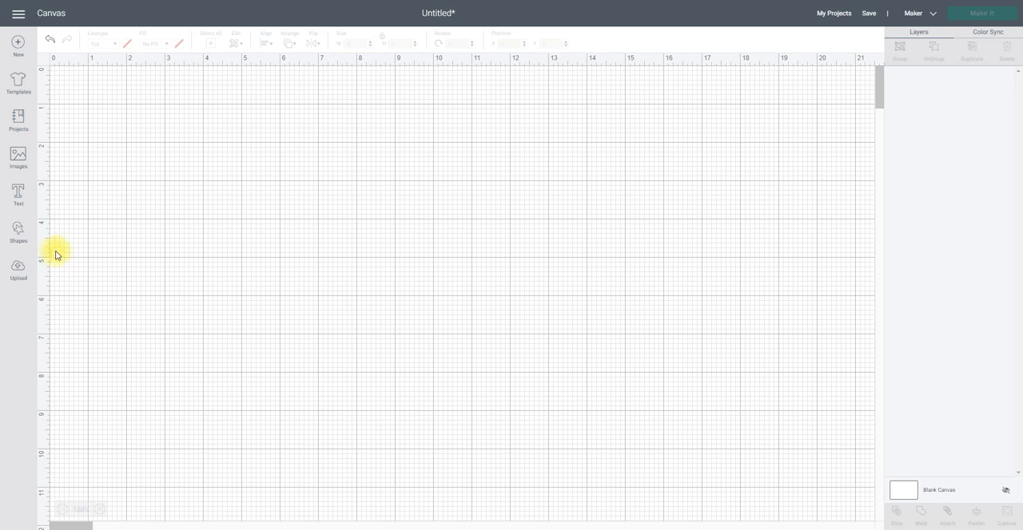
Step: Upload the SVG file bmW1xiRSVq from Pictures as an image into the project
{"action": "left_click", "coordinate": [17, 269]}
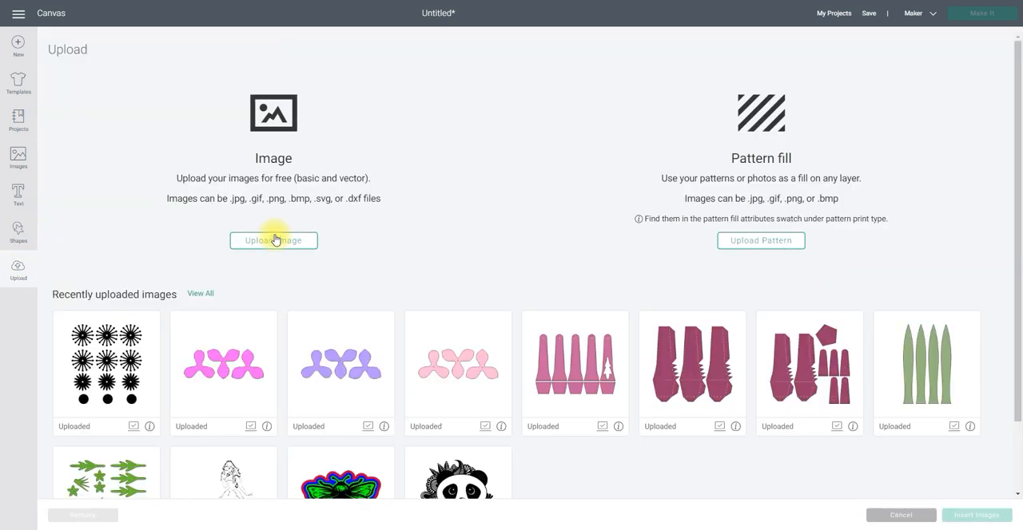
{"action": "left_click", "coordinate": [273, 241]}
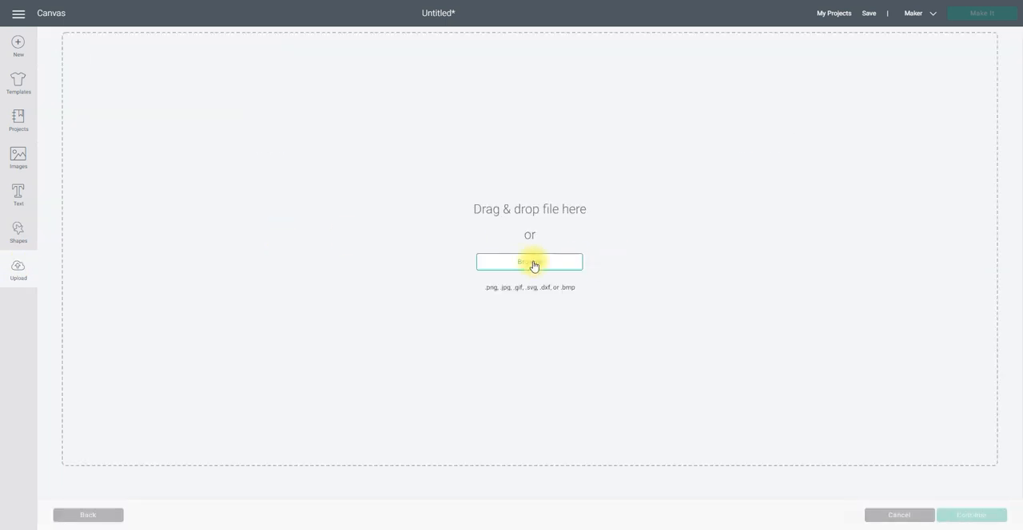
{"action": "left_click", "coordinate": [529, 262]}
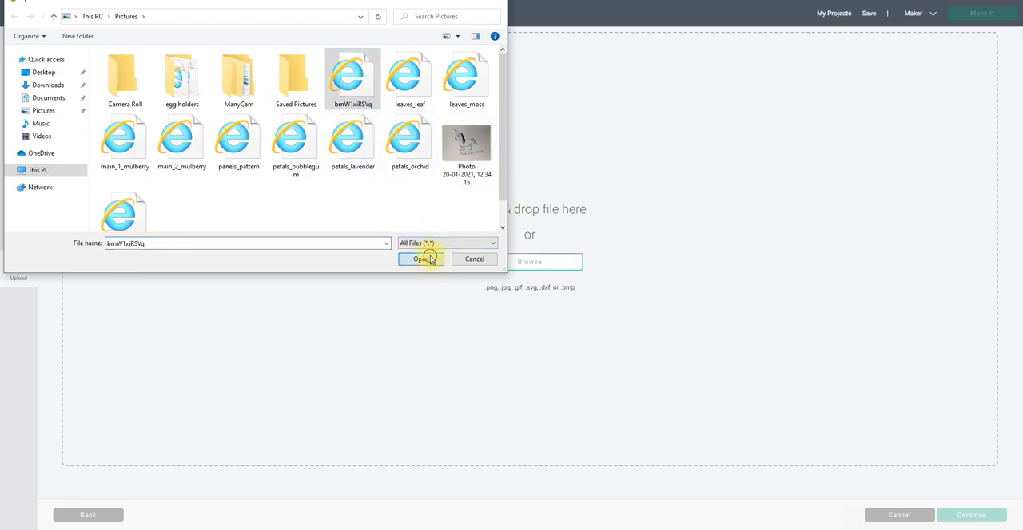
{"action": "left_click", "coordinate": [421, 259]}
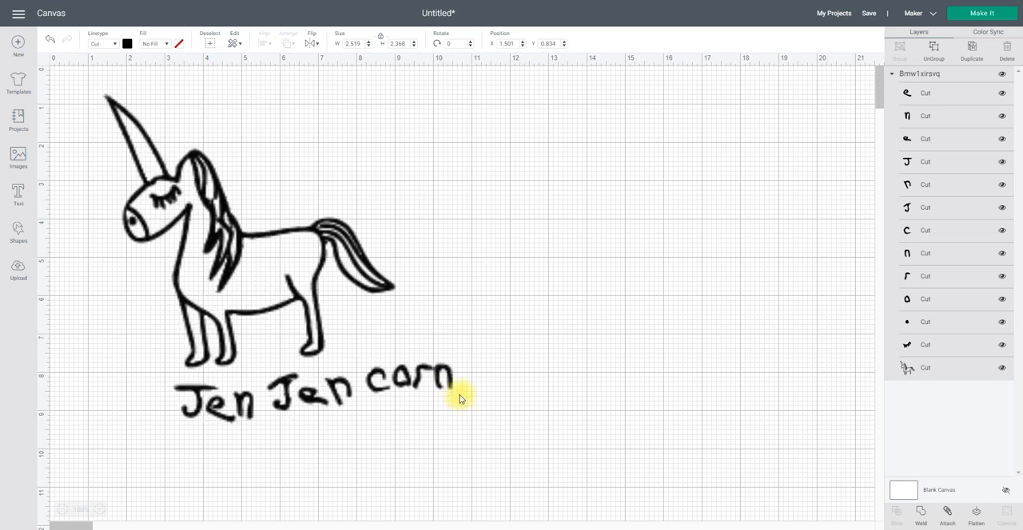
Step: Ungroup the unicorn design and move the Jen Jen carn text left under the unicorn
{"action": "left_click", "coordinate": [280, 240]}
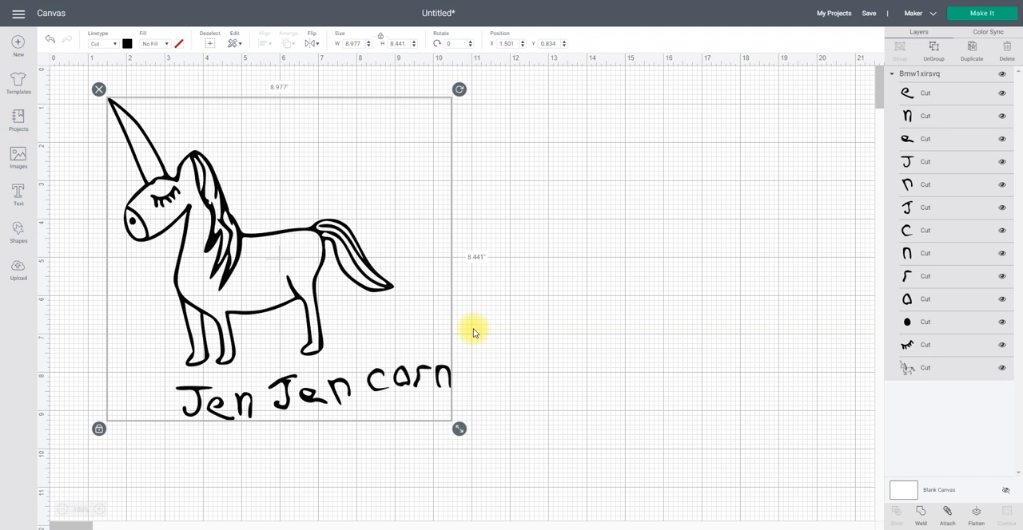
{"action": "mouse_move", "coordinate": [436, 447]}
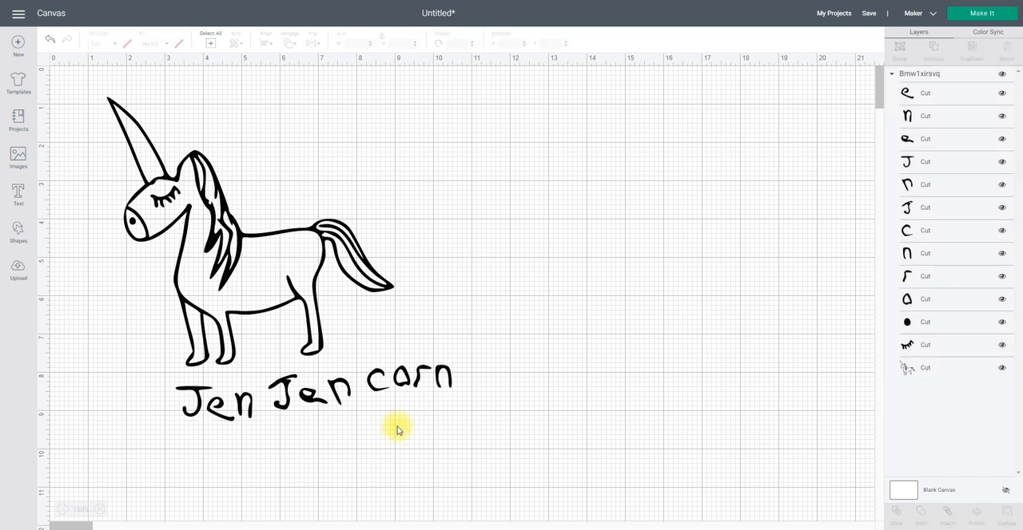
{"action": "mouse_move", "coordinate": [353, 290]}
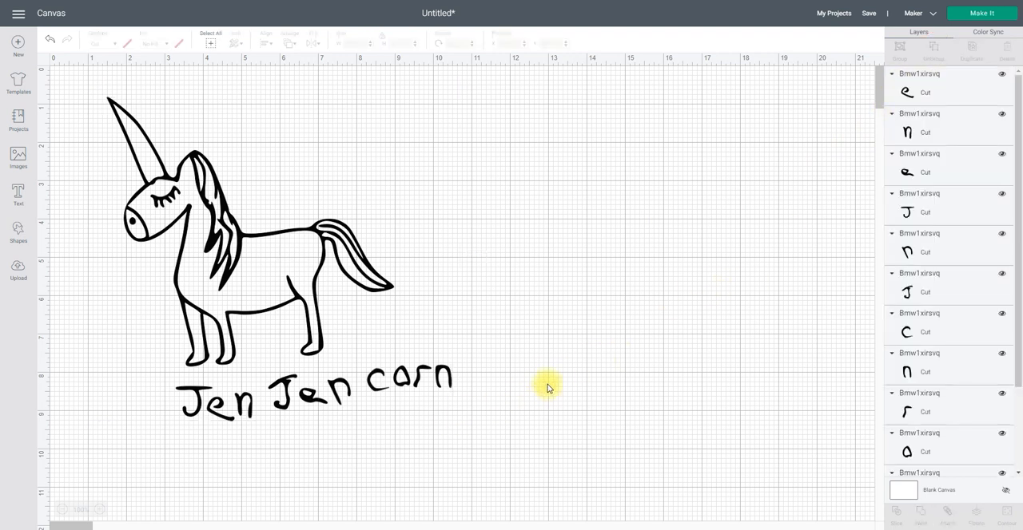
{"action": "left_click_drag", "start_coordinate": [547, 382], "coordinate": [211, 508]}
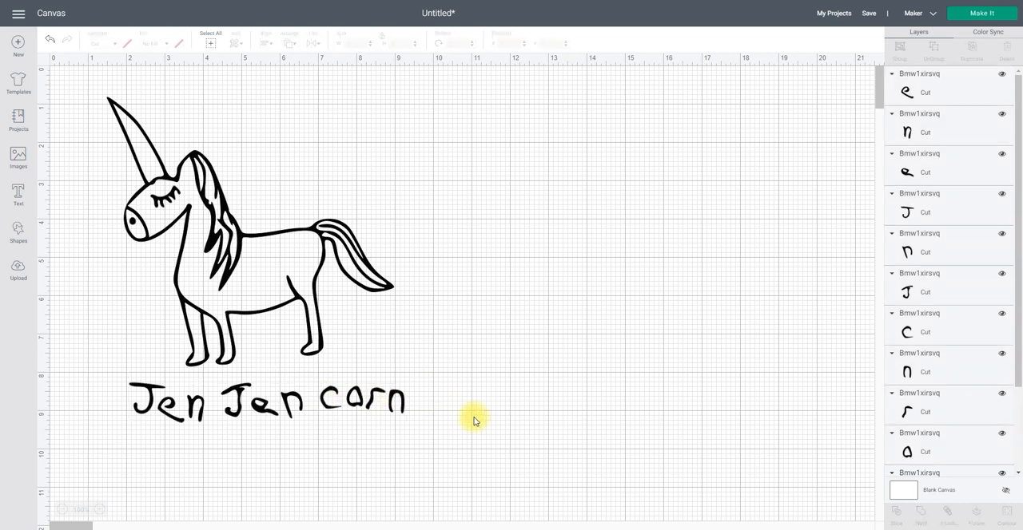
{"action": "mouse_move", "coordinate": [192, 466]}
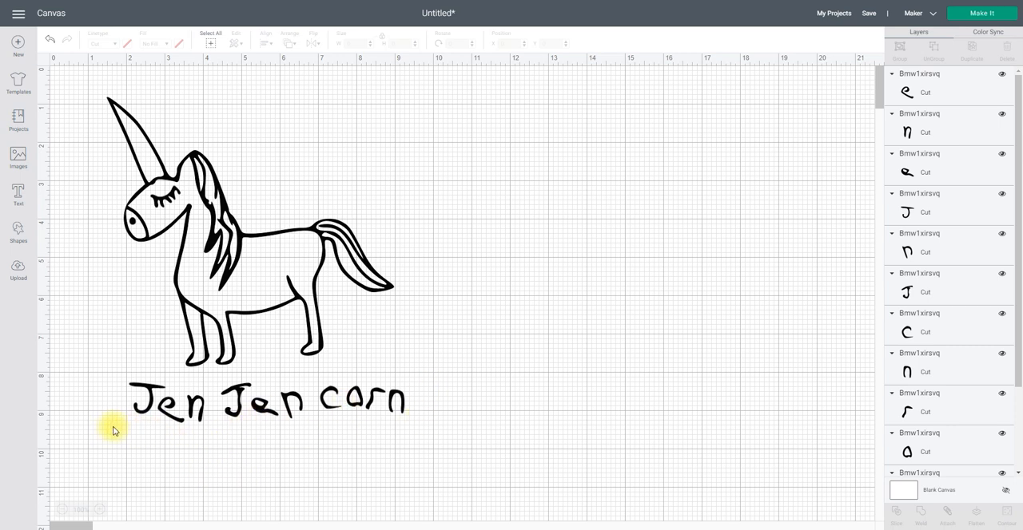
Step: Attach the letters of the first Jen and colour it green
{"action": "left_click", "coordinate": [268, 401]}
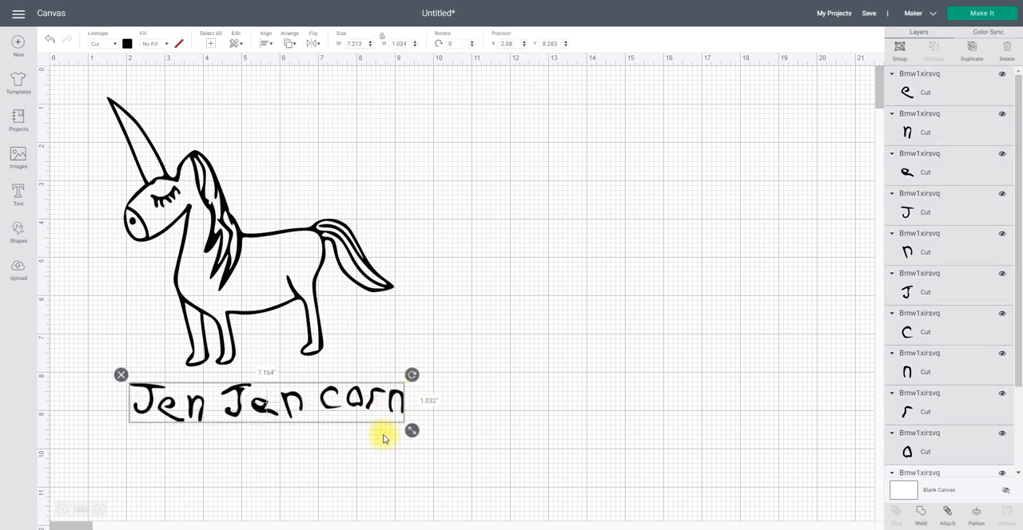
{"action": "left_click", "coordinate": [129, 444]}
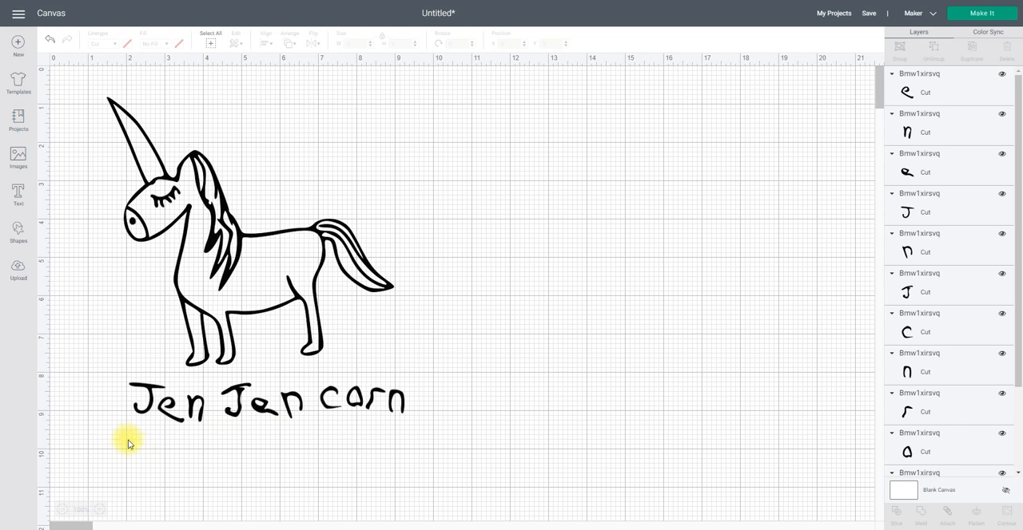
{"action": "left_click_drag", "start_coordinate": [128, 444], "coordinate": [210, 406]}
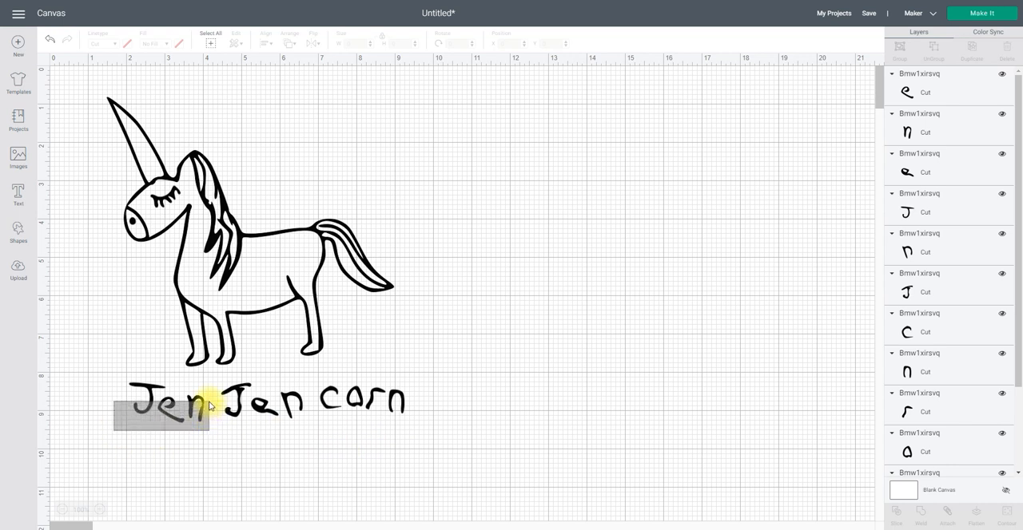
{"action": "left_click", "coordinate": [160, 405]}
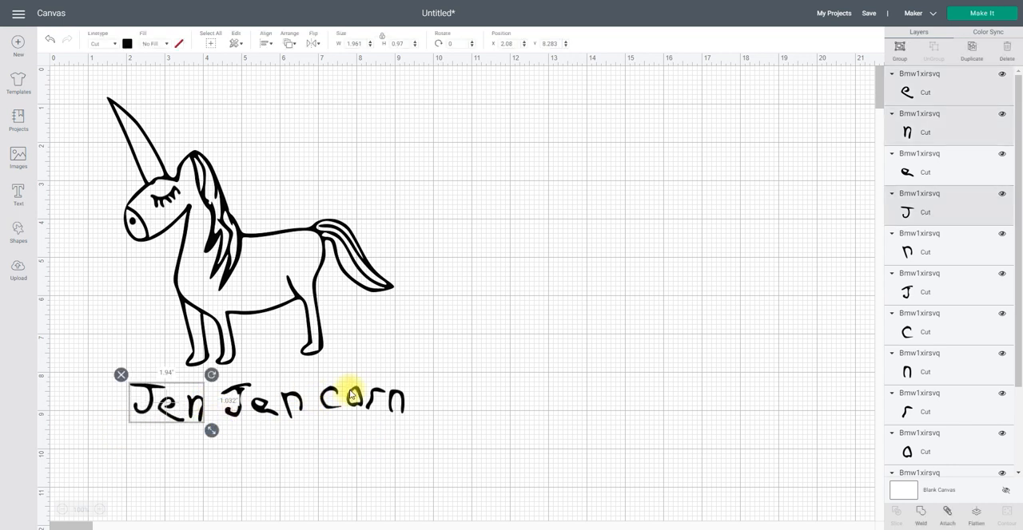
{"action": "mouse_move", "coordinate": [852, 458]}
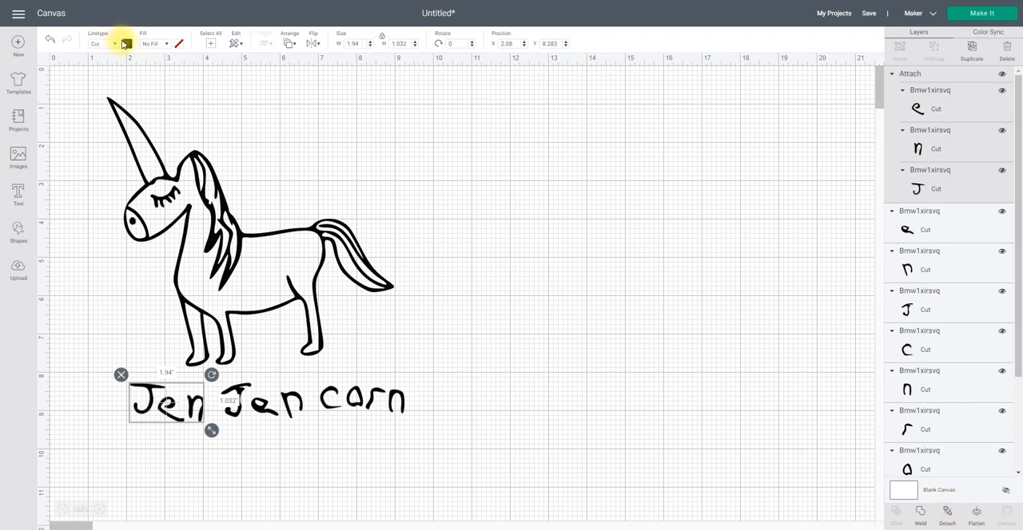
{"action": "left_click", "coordinate": [126, 43]}
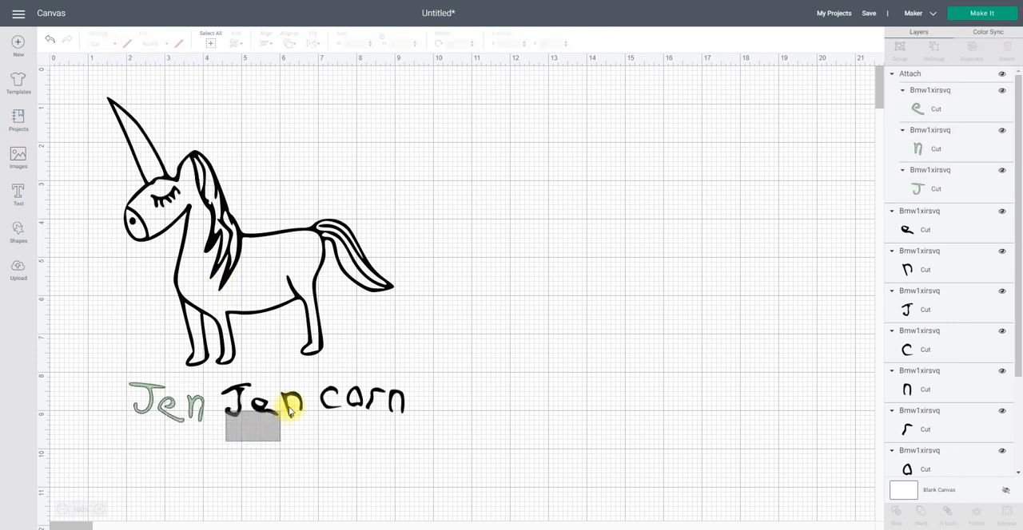
Step: Colour the second Jen blue and the word carn pink
{"action": "left_click", "coordinate": [276, 404]}
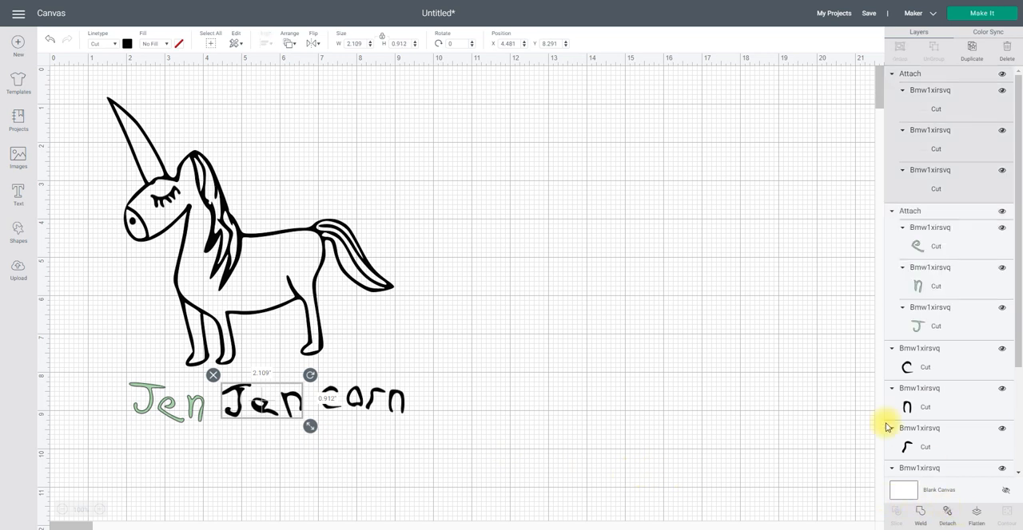
{"action": "left_click", "coordinate": [126, 43]}
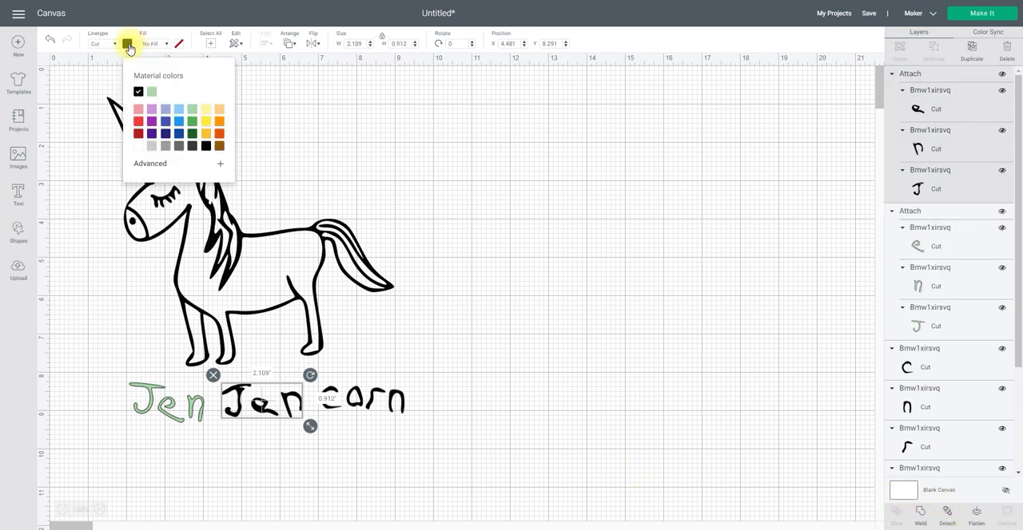
{"action": "left_click", "coordinate": [165, 91]}
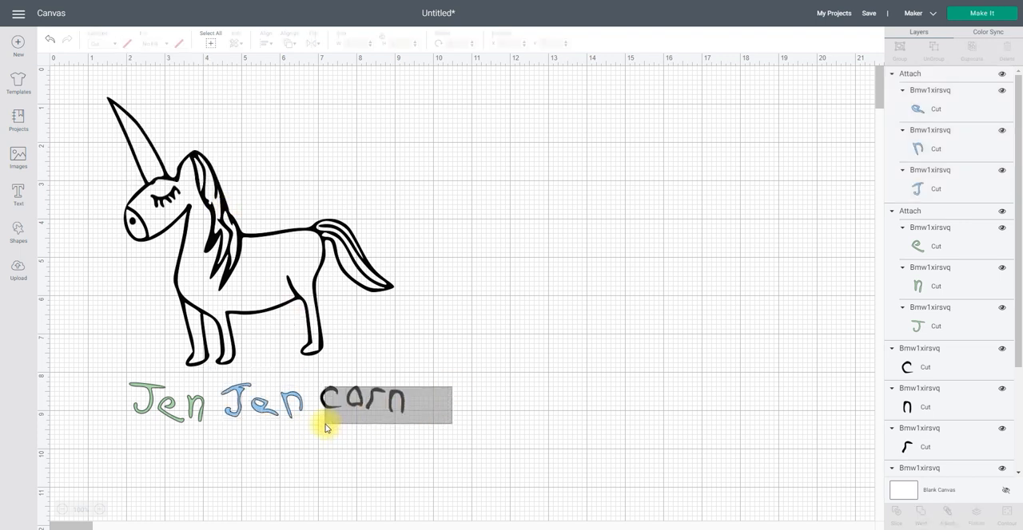
{"action": "left_click", "coordinate": [384, 403]}
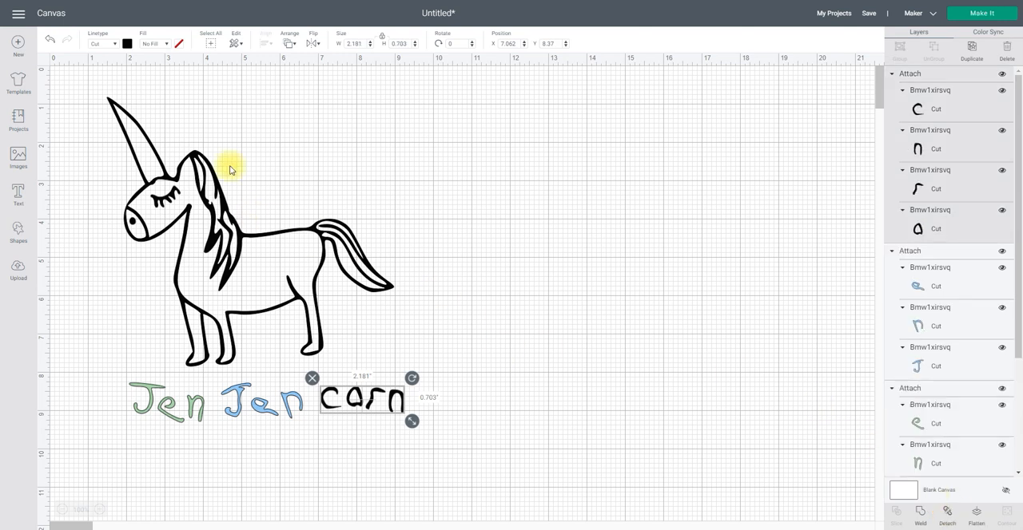
{"action": "left_click", "coordinate": [127, 43]}
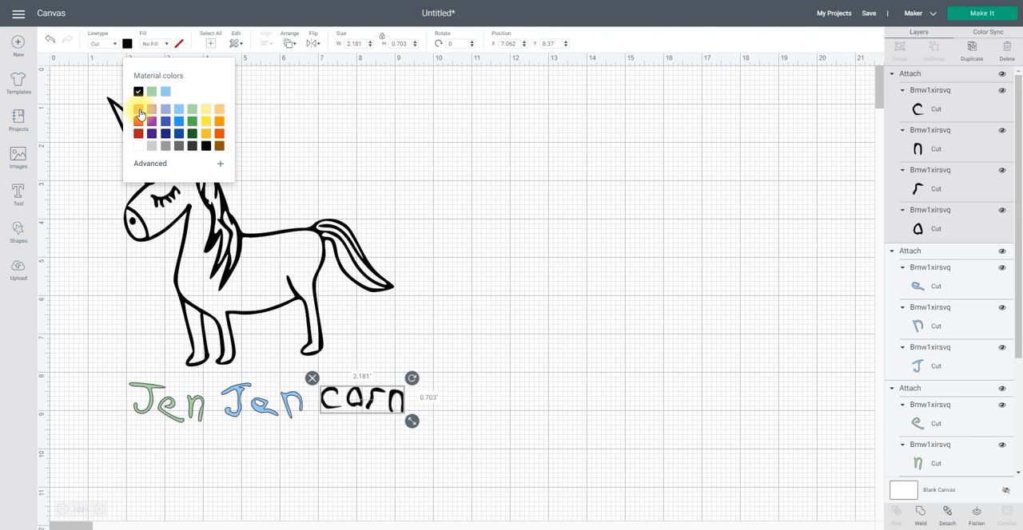
{"action": "left_click", "coordinate": [179, 91]}
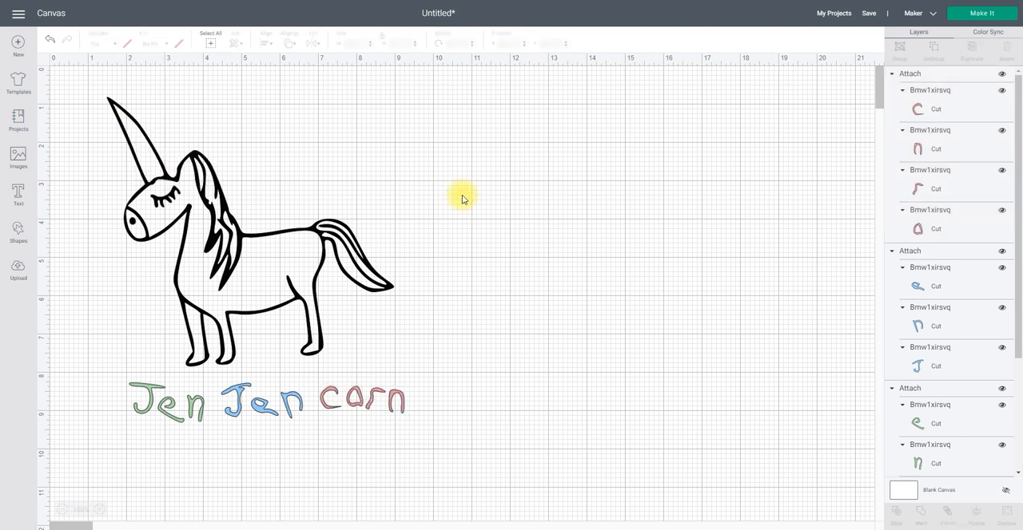
{"action": "left_click", "coordinate": [320, 268]}
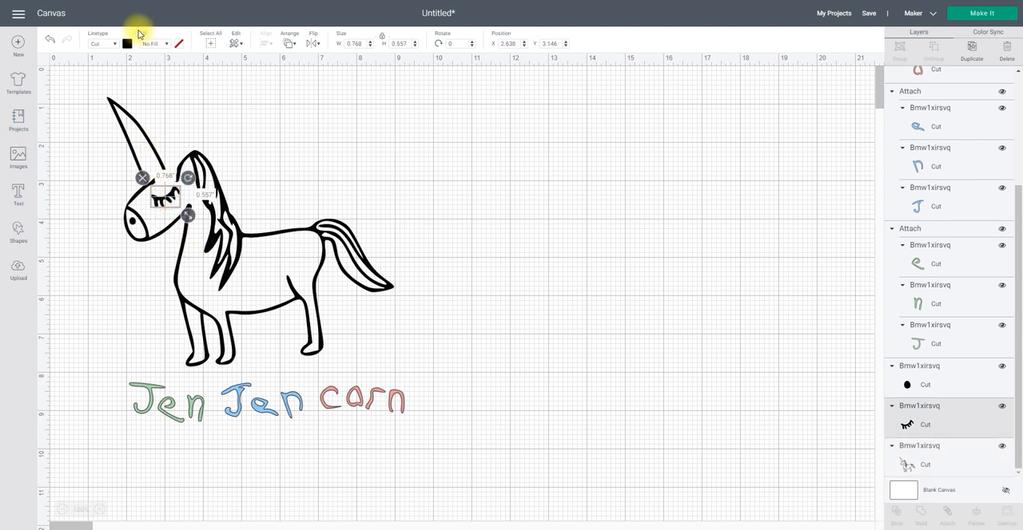
Step: Set the eyelash layer to orange and the face dot layer to light blue
{"action": "left_click", "coordinate": [127, 43]}
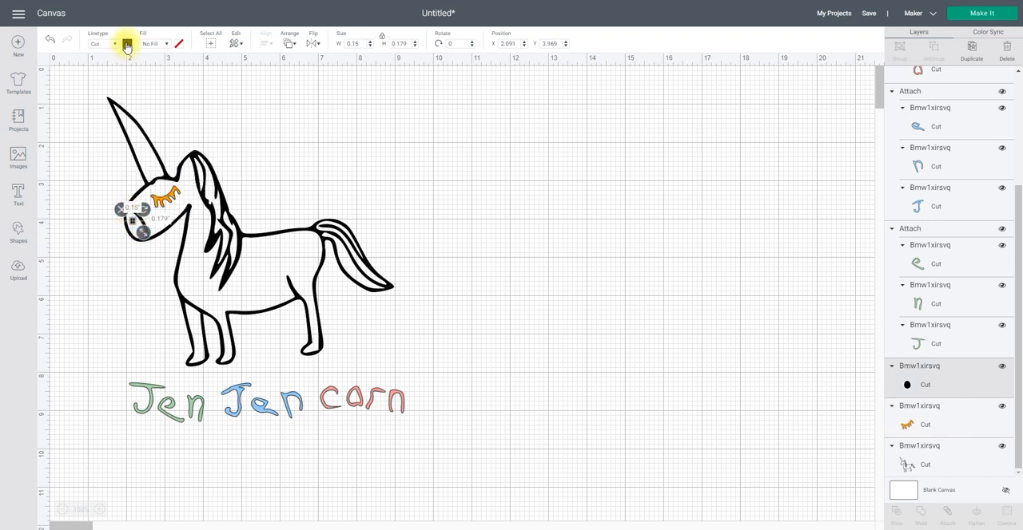
{"action": "left_click", "coordinate": [127, 43]}
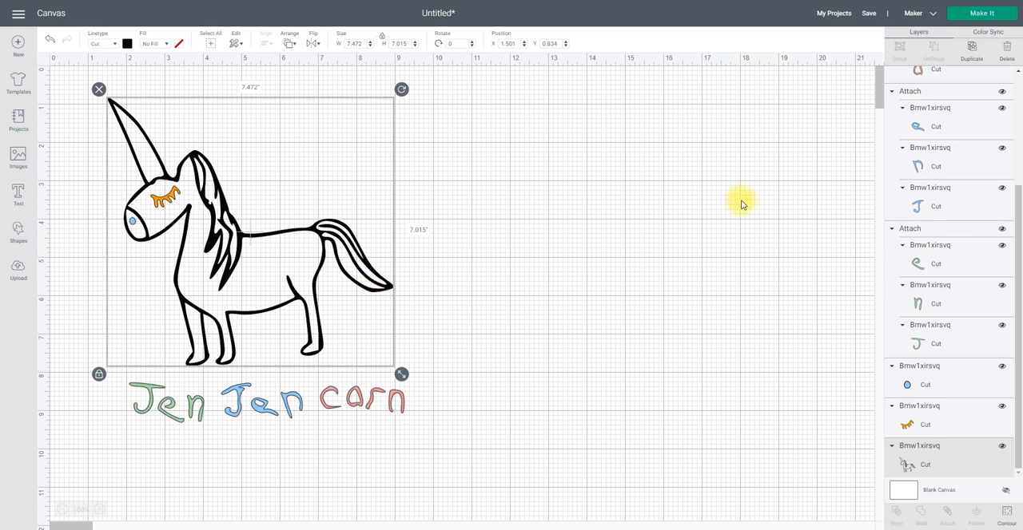
{"action": "mouse_move", "coordinate": [986, 385]}
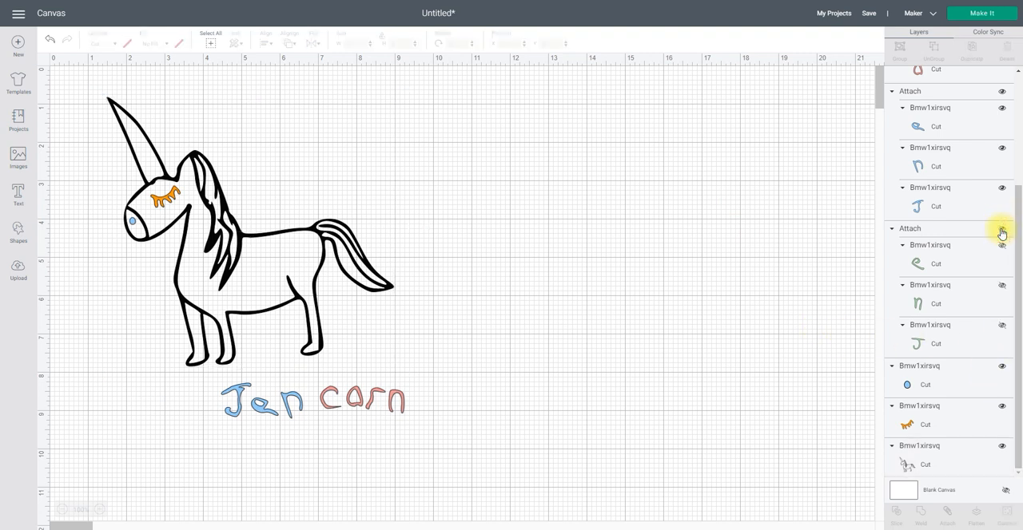
Step: Hide the Jen Jen carn, eyelash and face dot layers in the Layers panel
{"action": "scroll", "scroll_direction": "up", "scroll_amount": 3}
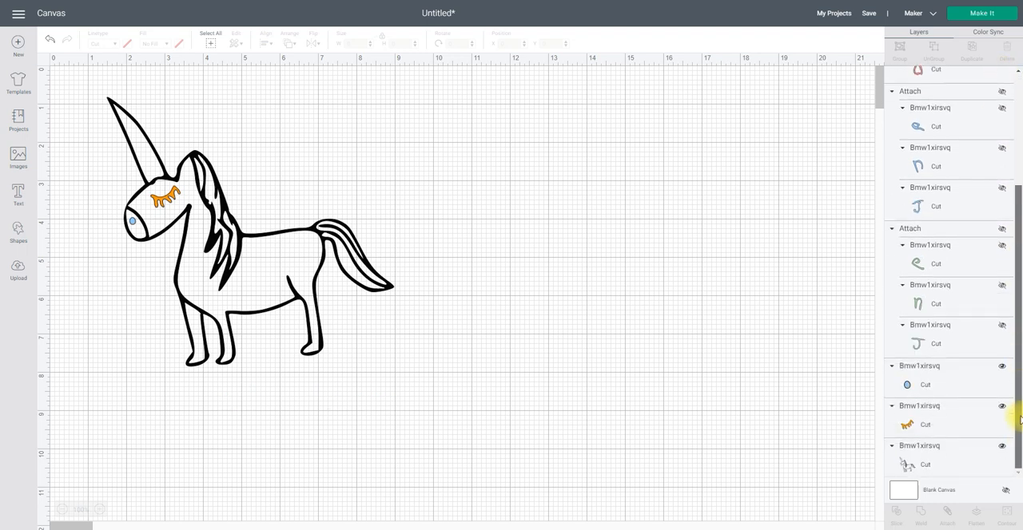
{"action": "left_click", "coordinate": [1001, 366]}
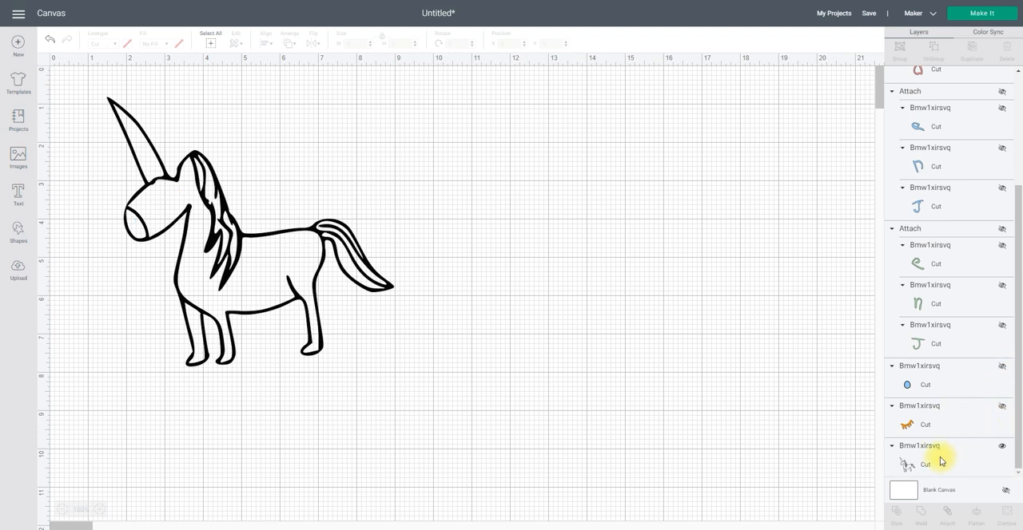
{"action": "mouse_move", "coordinate": [284, 276]}
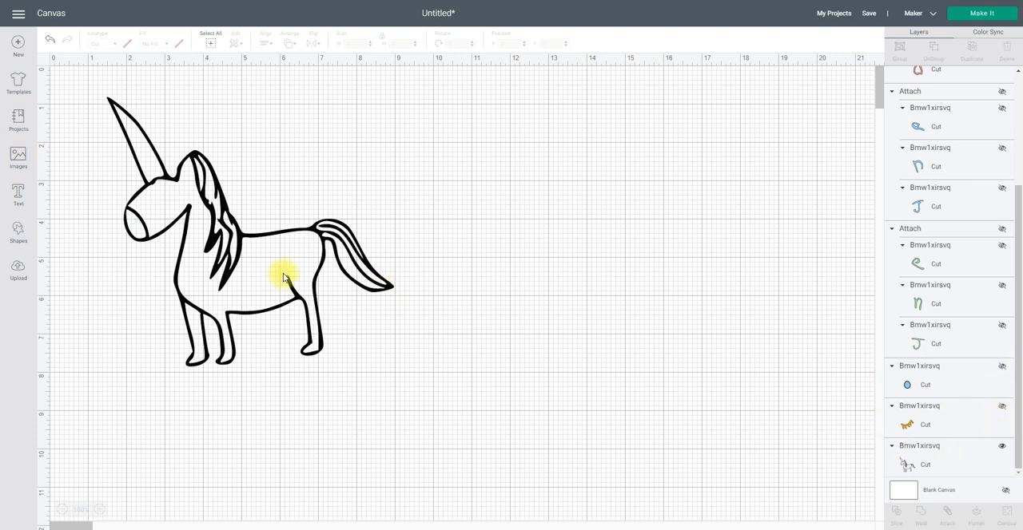
Step: Duplicate the unicorn outline into four copies stacked with Align Center
{"action": "left_click", "coordinate": [283, 276]}
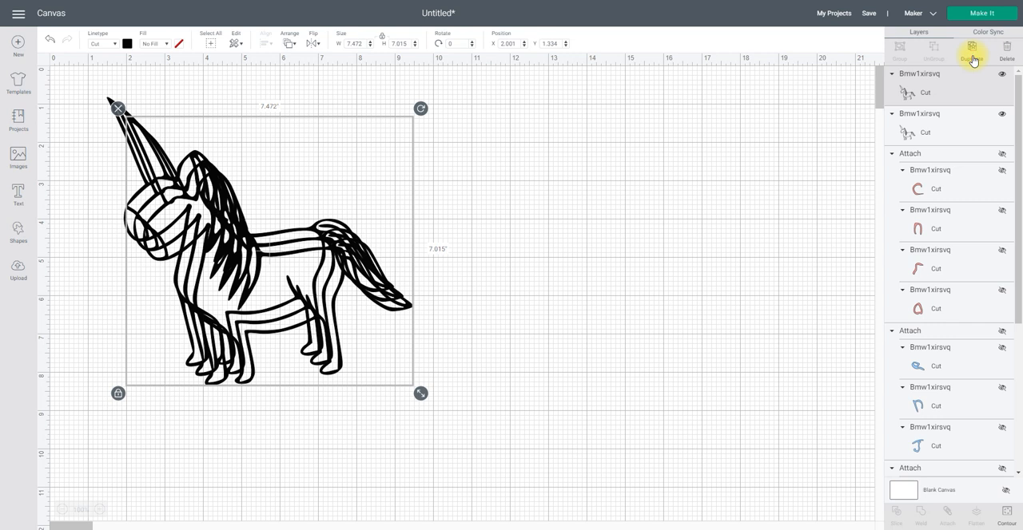
{"action": "left_click", "coordinate": [971, 49]}
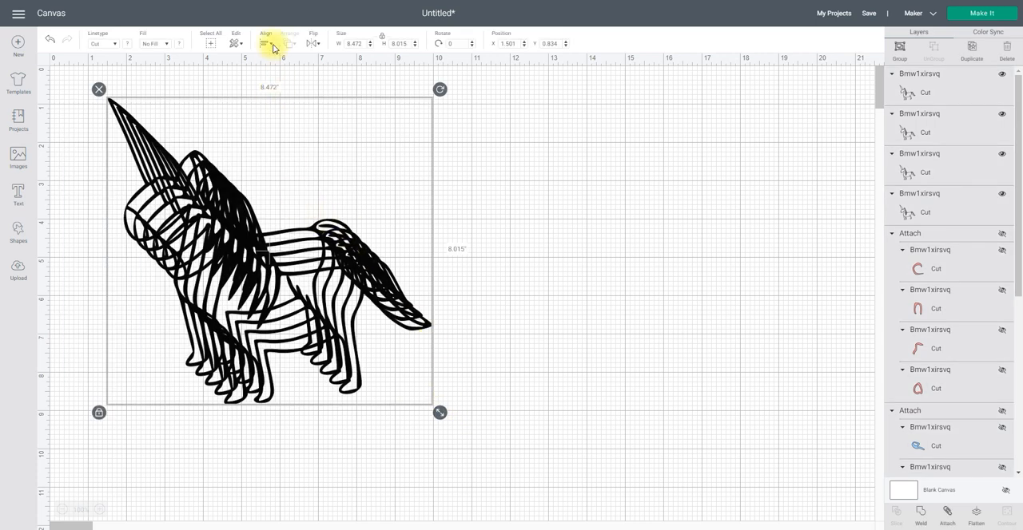
{"action": "mouse_move", "coordinate": [293, 155]}
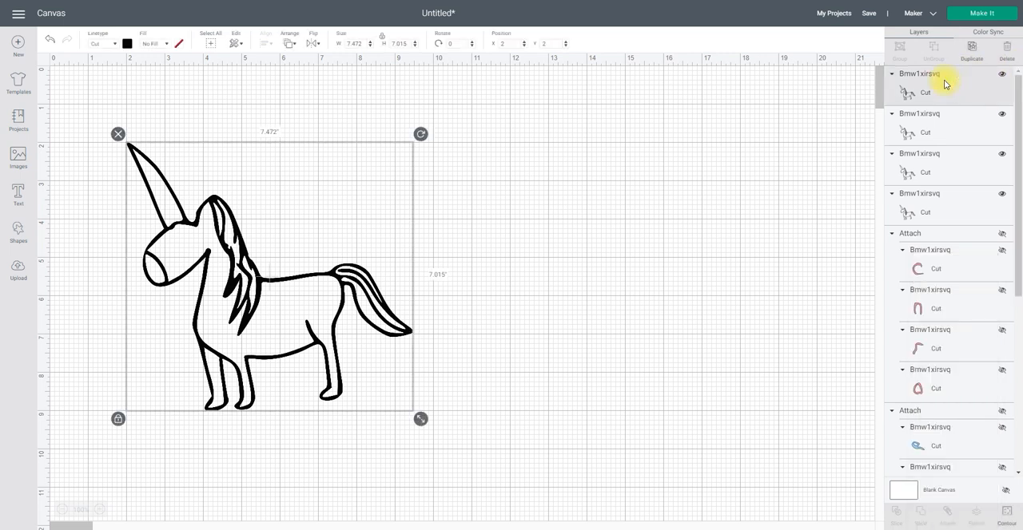
{"action": "mouse_move", "coordinate": [515, 72]}
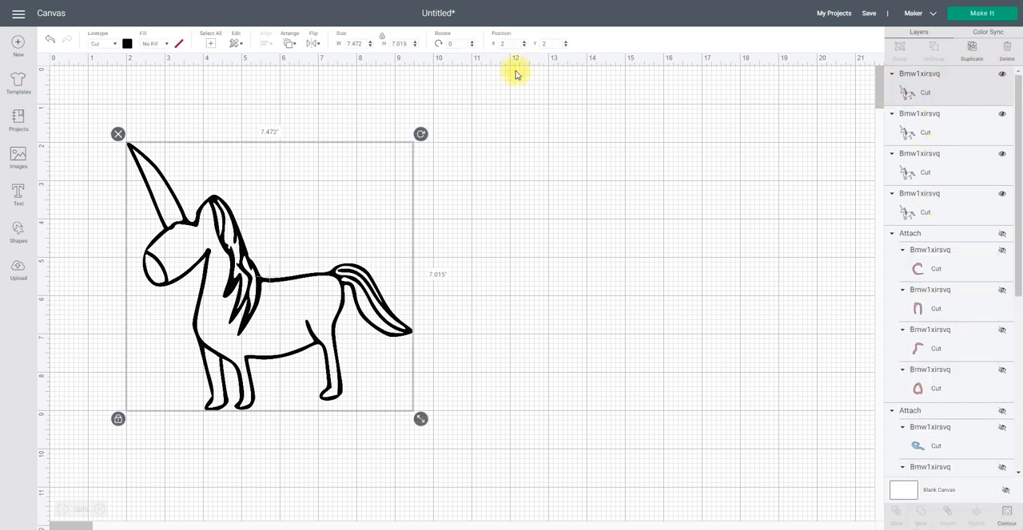
Step: Colour the top unicorn copy pink and hide its filled body contour
{"action": "left_click", "coordinate": [126, 44]}
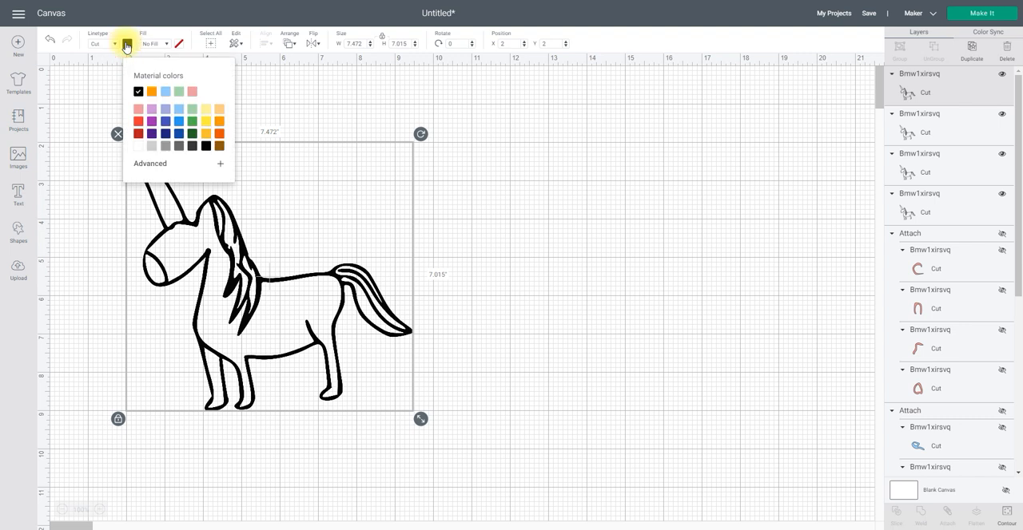
{"action": "left_click", "coordinate": [192, 91]}
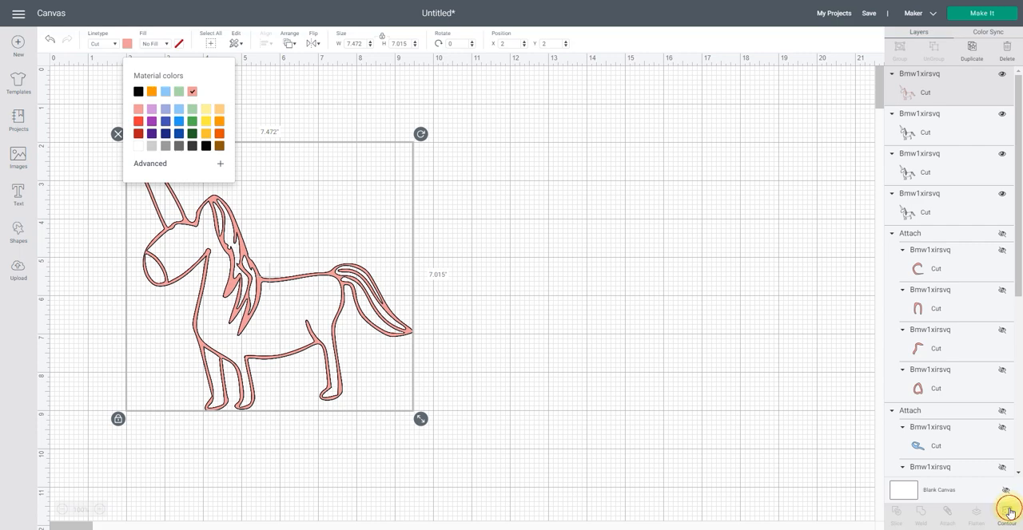
{"action": "left_click", "coordinate": [1009, 513]}
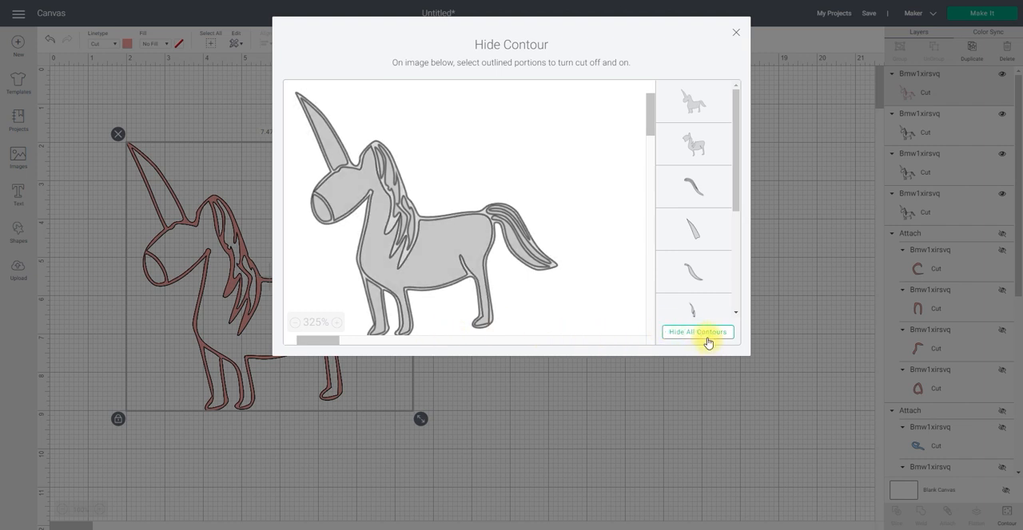
{"action": "left_click", "coordinate": [697, 331]}
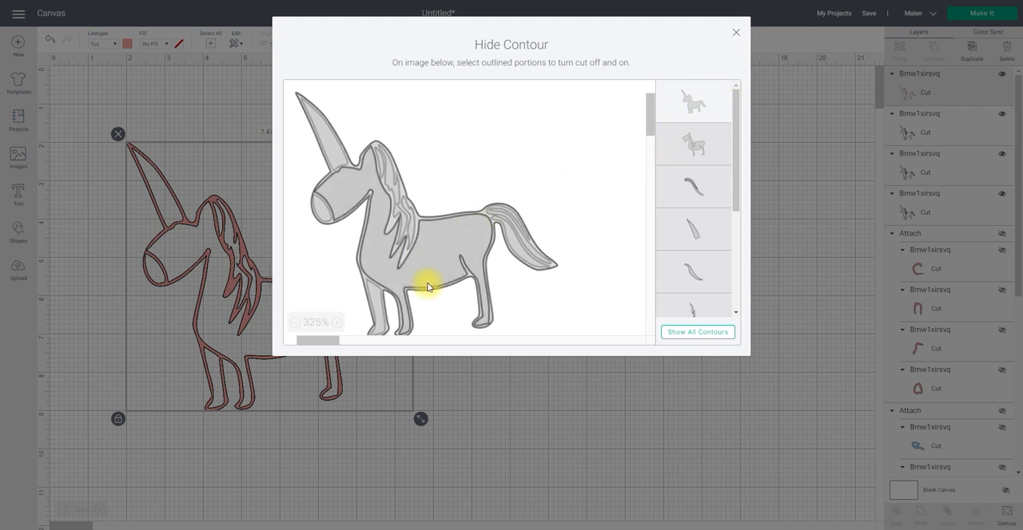
{"action": "left_click", "coordinate": [697, 332]}
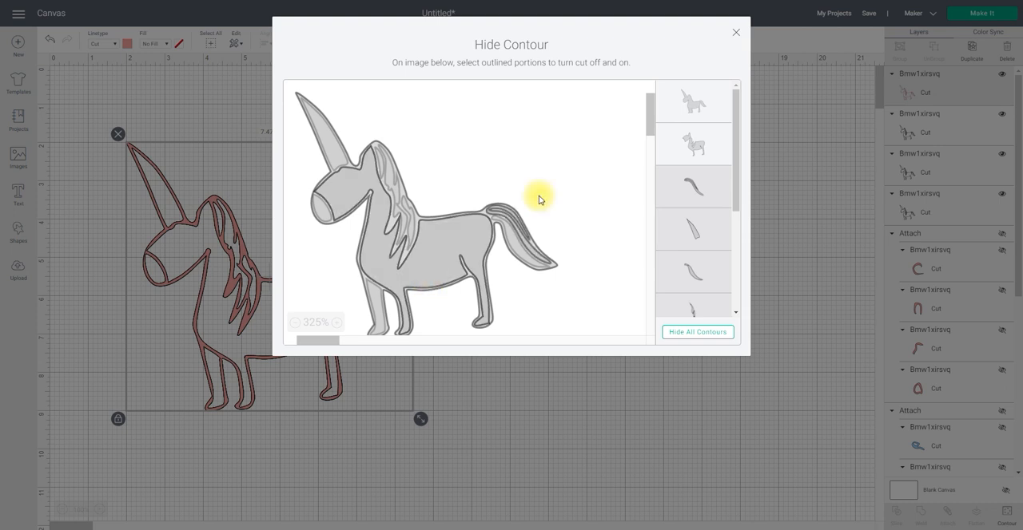
{"action": "left_click", "coordinate": [697, 102]}
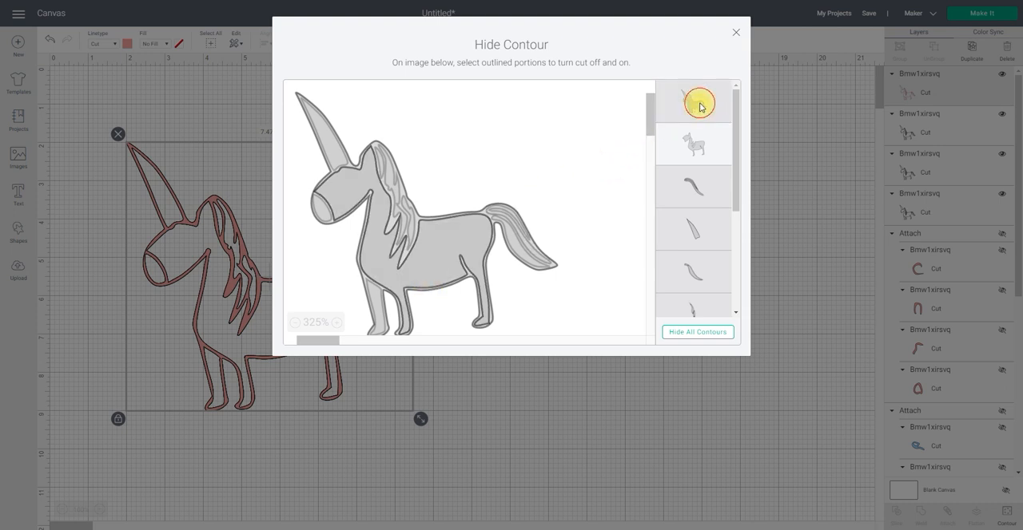
{"action": "left_click", "coordinate": [698, 102]}
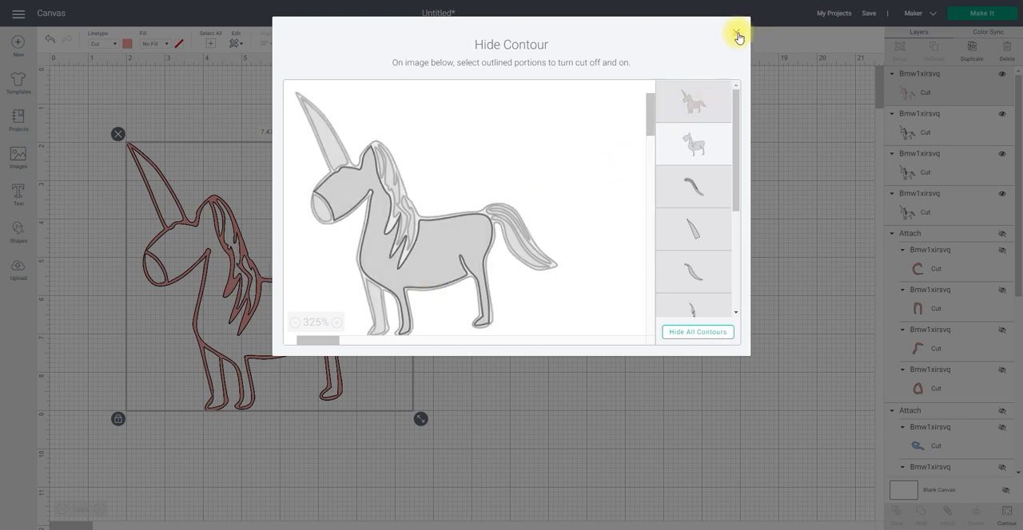
{"action": "left_click", "coordinate": [736, 37]}
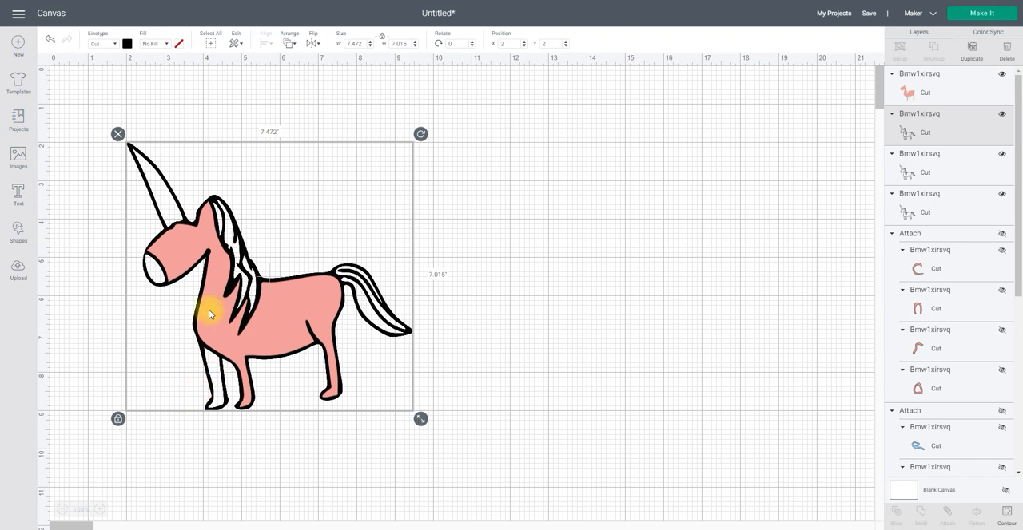
Step: Make another unicorn copy pink, hiding all contours except the front leg piece
{"action": "left_click", "coordinate": [127, 43]}
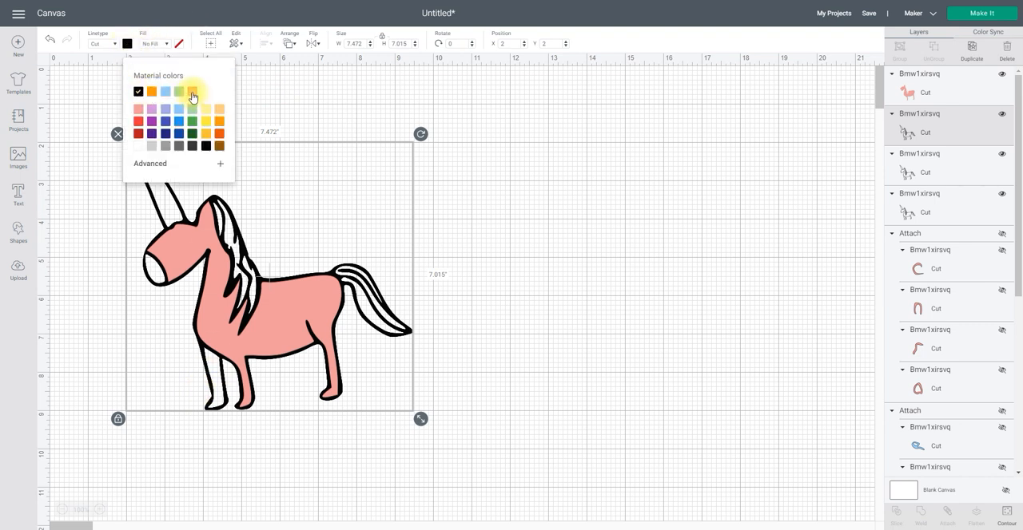
{"action": "left_click", "coordinate": [192, 91]}
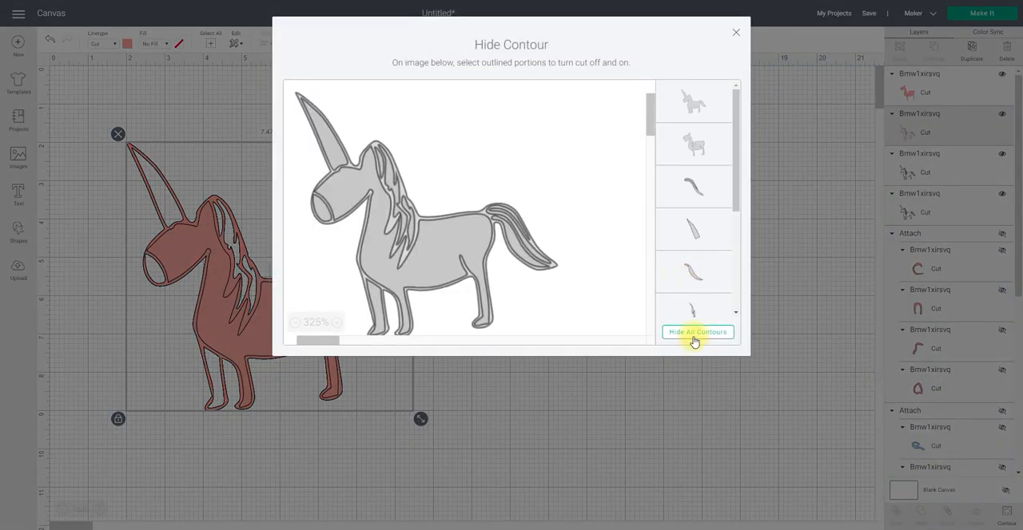
{"action": "left_click", "coordinate": [697, 332]}
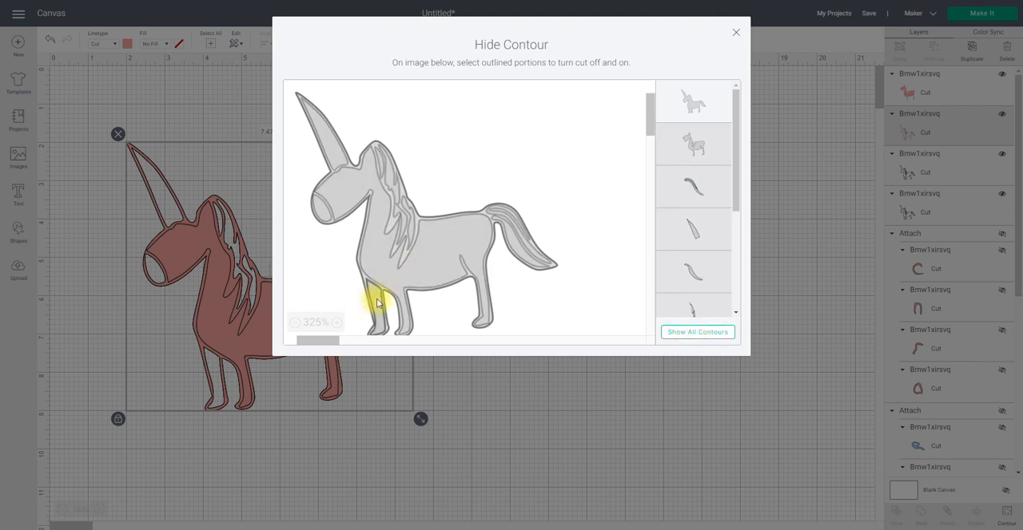
{"action": "left_click", "coordinate": [696, 331]}
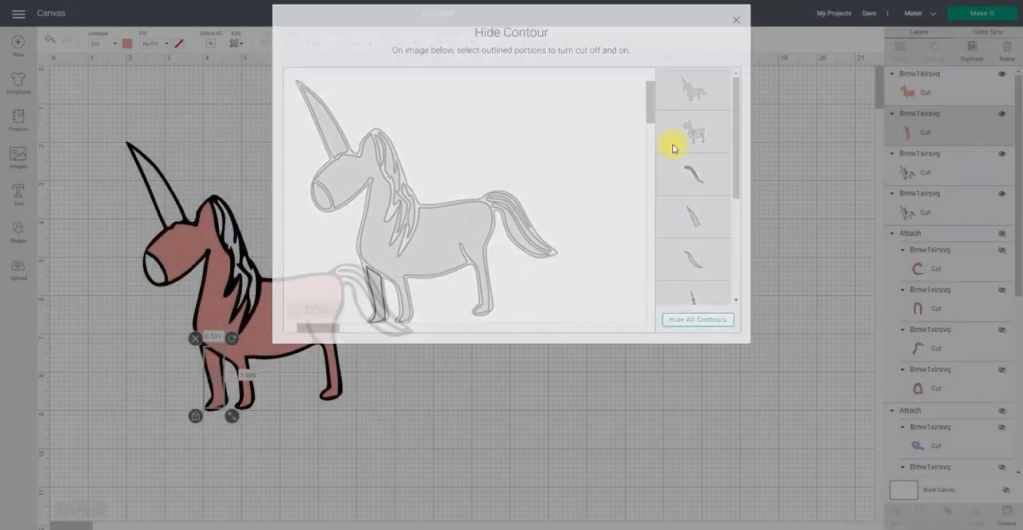
{"action": "left_click", "coordinate": [734, 19]}
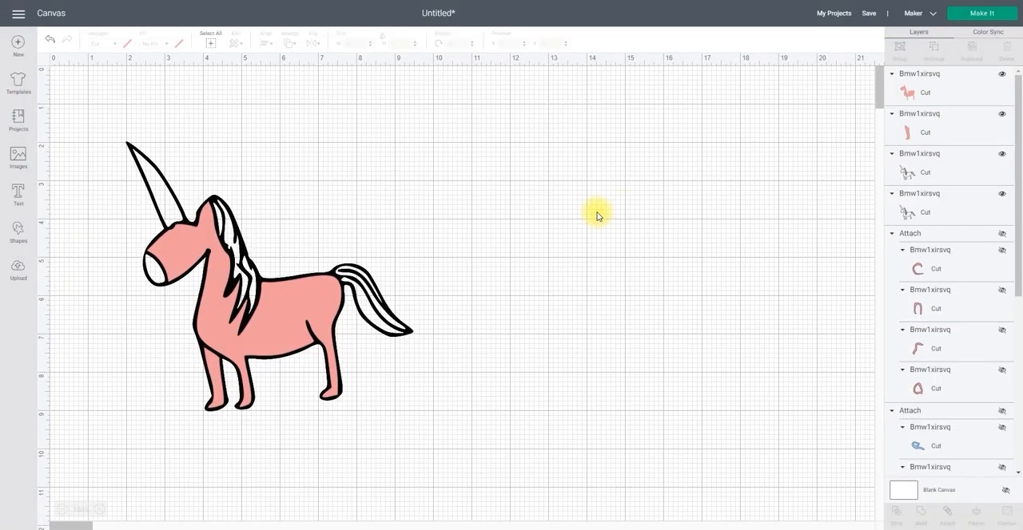
{"action": "mouse_move", "coordinate": [819, 187]}
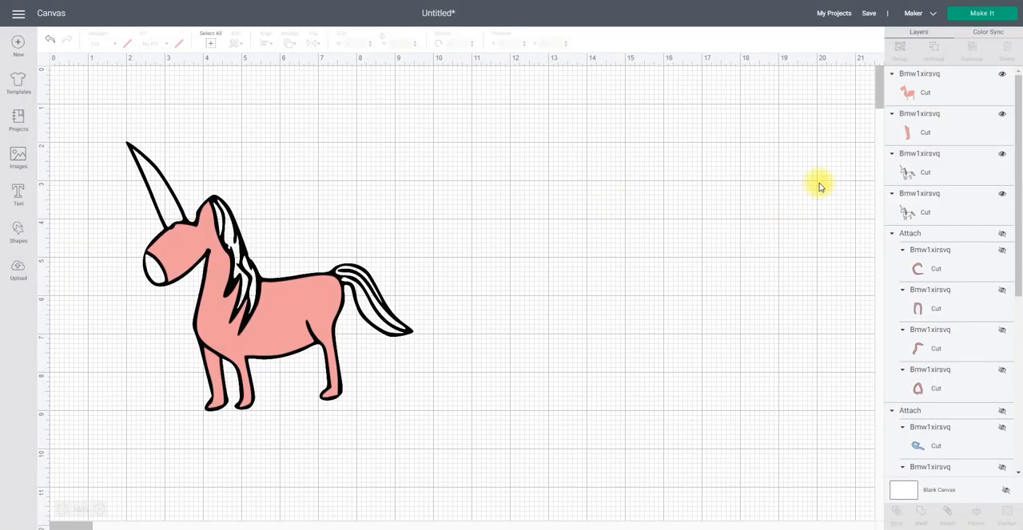
{"action": "mouse_move", "coordinate": [1001, 157]}
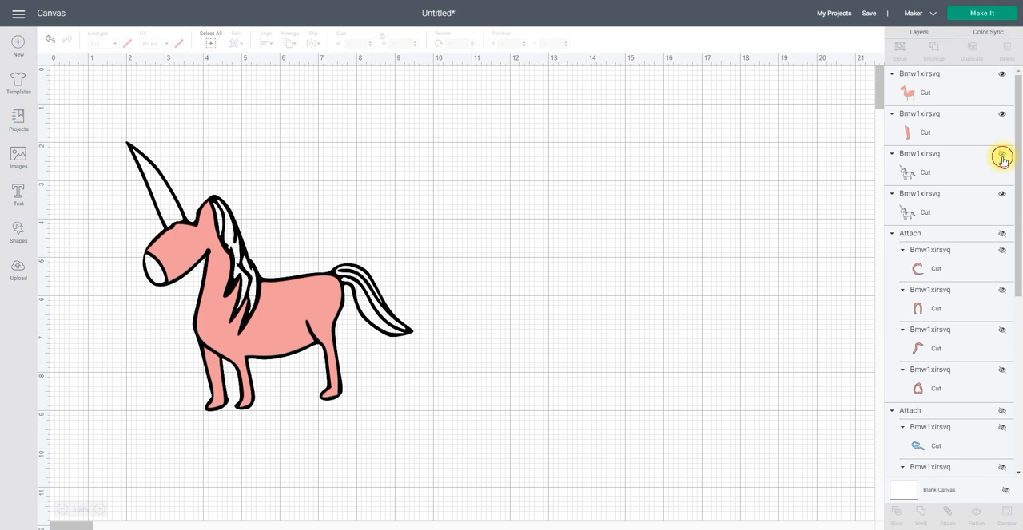
Step: Weld the pink body and leg piece into one shape, temporarily hiding the black outline
{"action": "left_click", "coordinate": [1001, 156]}
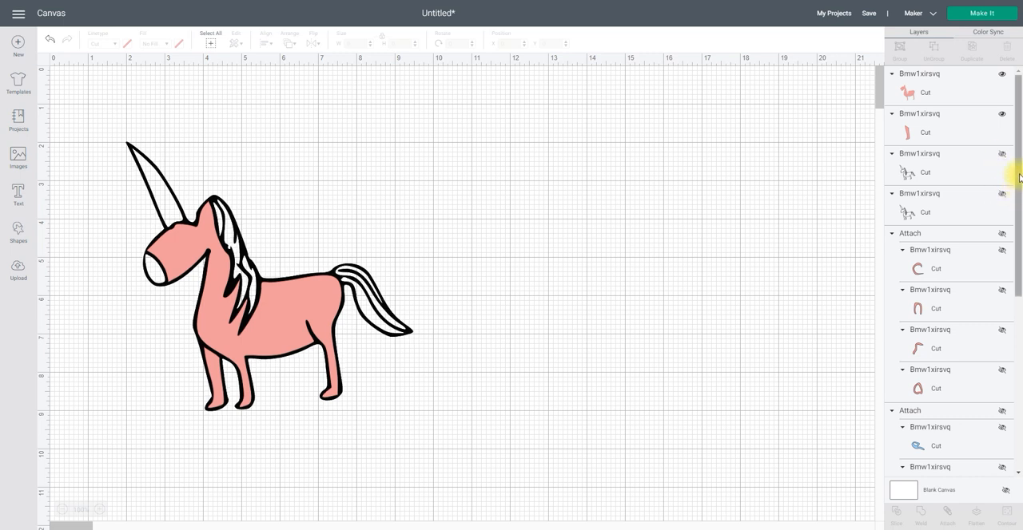
{"action": "scroll", "scroll_direction": "down", "scroll_amount": 3}
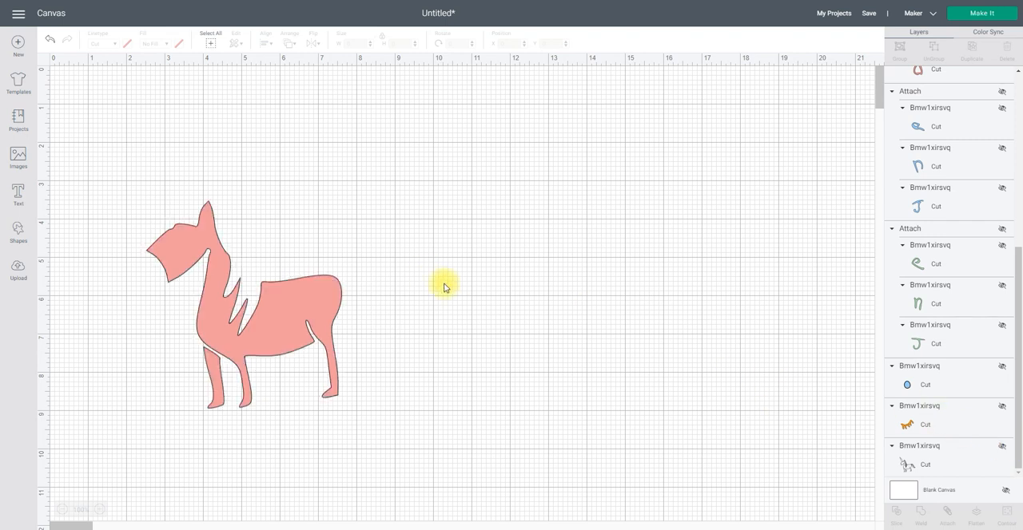
{"action": "left_click_drag", "start_coordinate": [445, 288], "coordinate": [426, 450]}
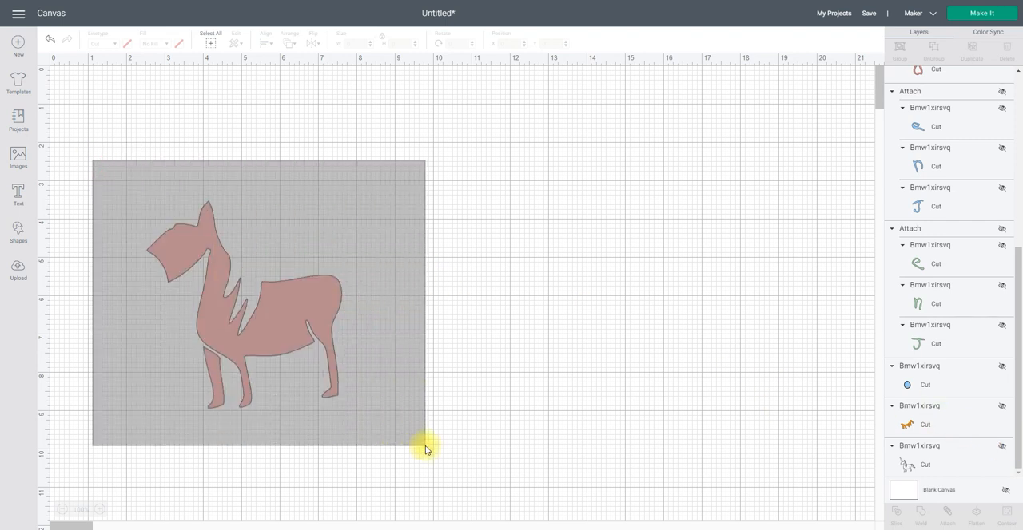
{"action": "left_click", "coordinate": [256, 296]}
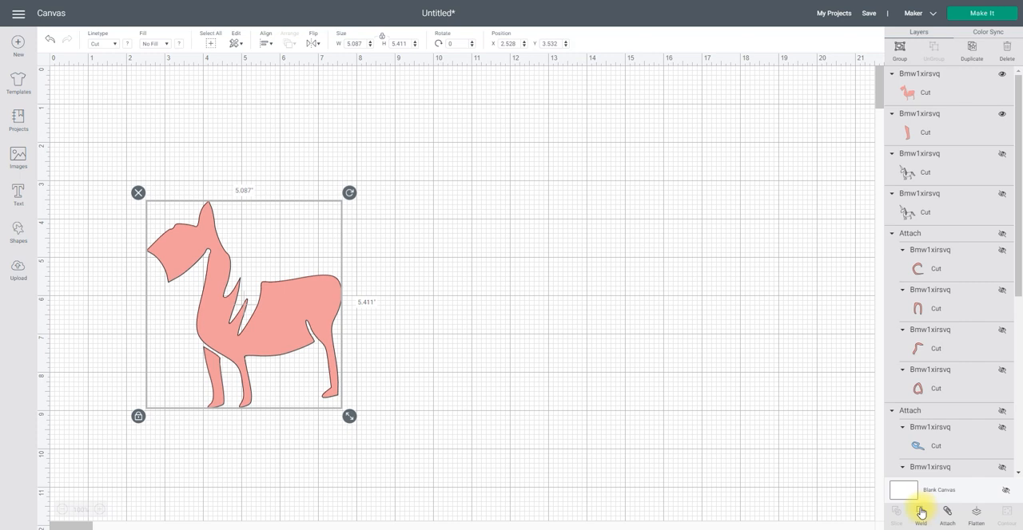
{"action": "left_click", "coordinate": [919, 515]}
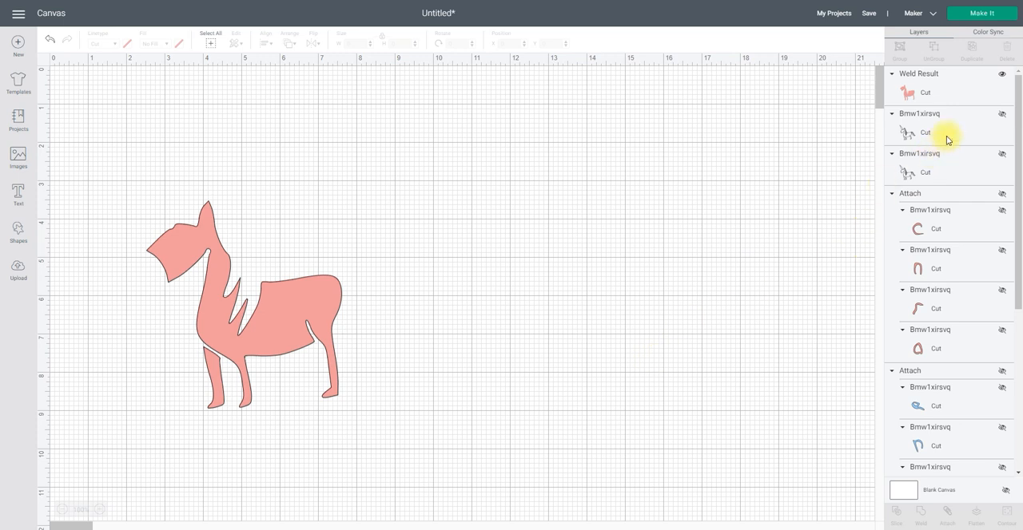
{"action": "left_click", "coordinate": [1001, 153]}
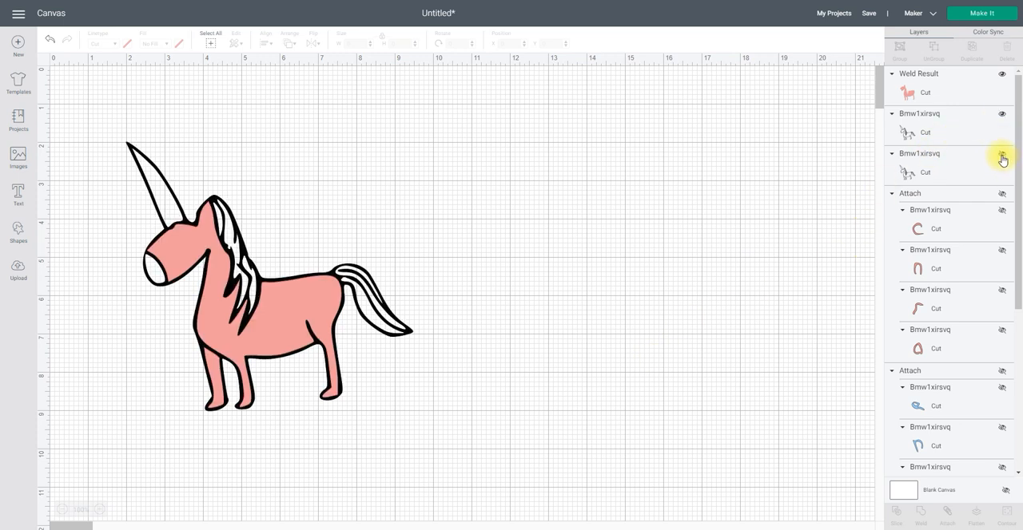
{"action": "scroll", "scroll_direction": "down", "scroll_amount": 3}
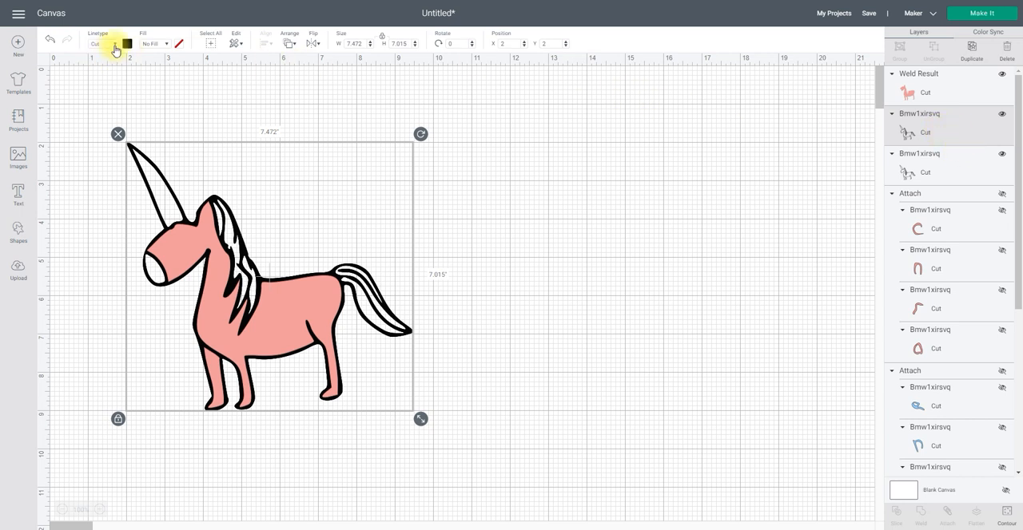
Step: Make this outline copy yellow, keeping only the horn, nose and one mane streak
{"action": "left_click", "coordinate": [127, 43]}
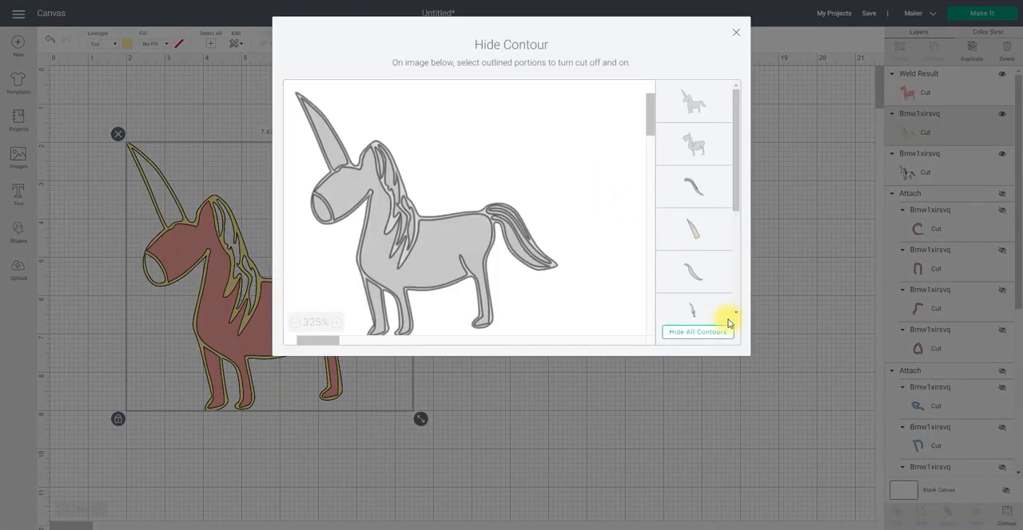
{"action": "left_click", "coordinate": [697, 332]}
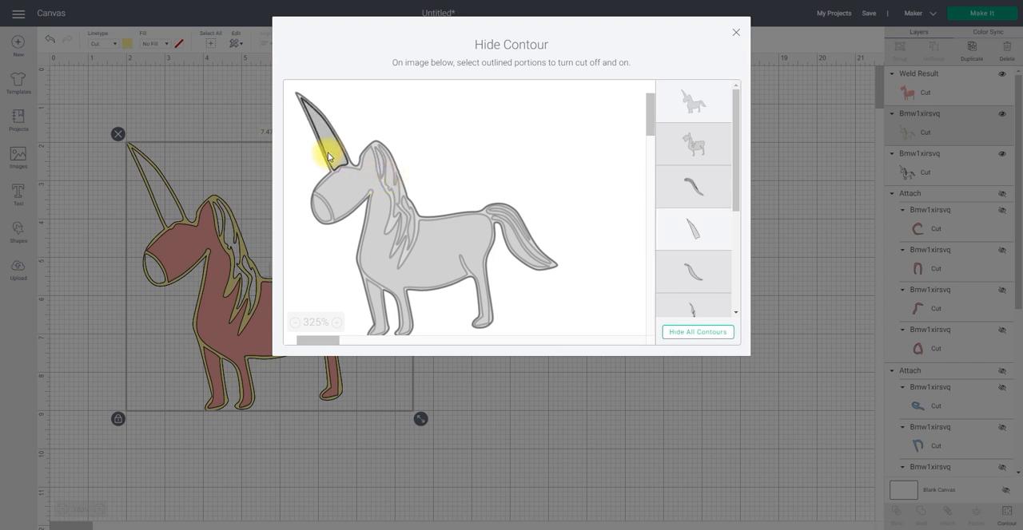
{"action": "left_click", "coordinate": [327, 155]}
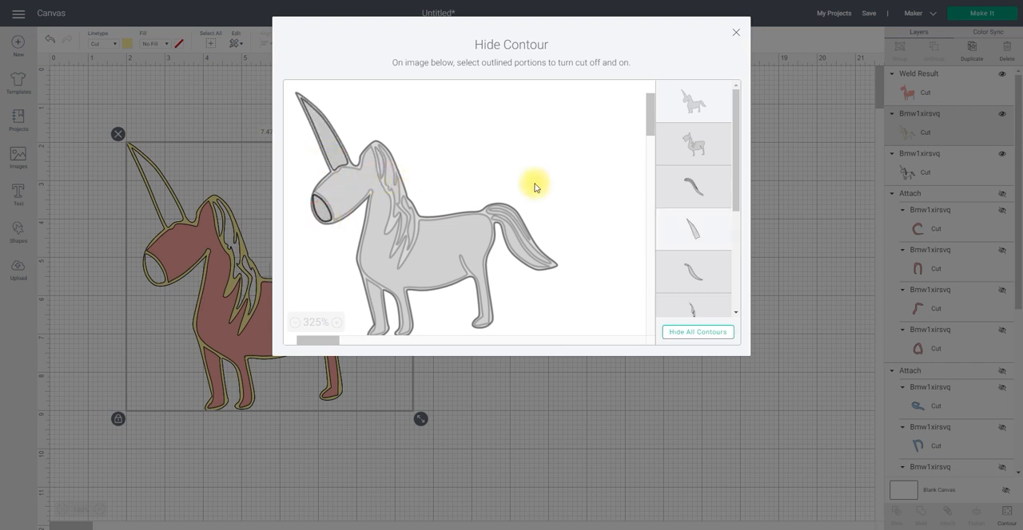
{"action": "left_click", "coordinate": [692, 102]}
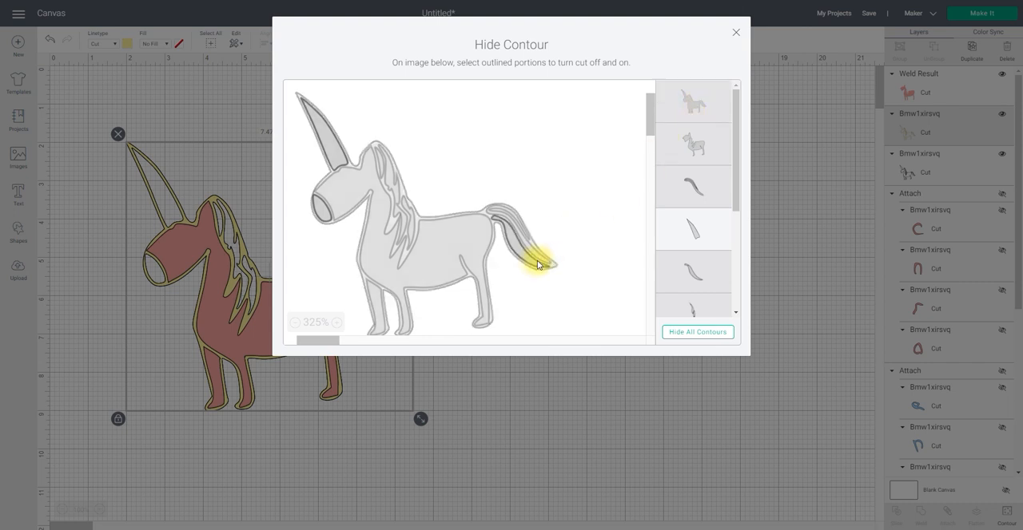
{"action": "left_click", "coordinate": [539, 264]}
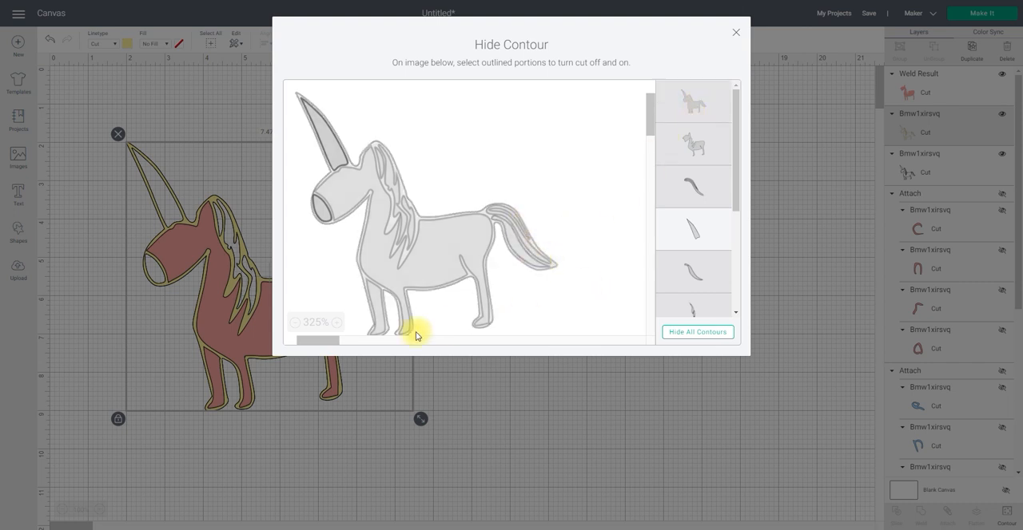
{"action": "left_click", "coordinate": [336, 322]}
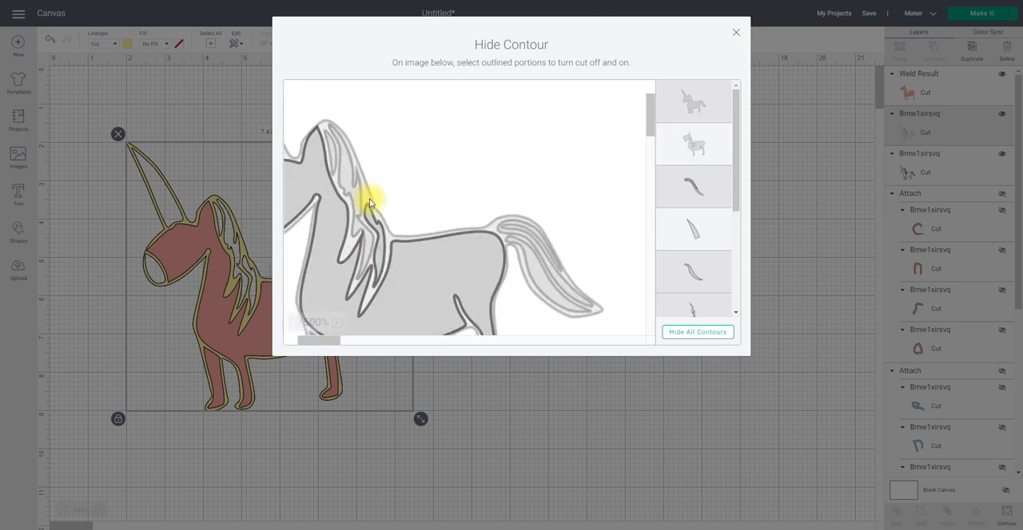
{"action": "left_click", "coordinate": [372, 232]}
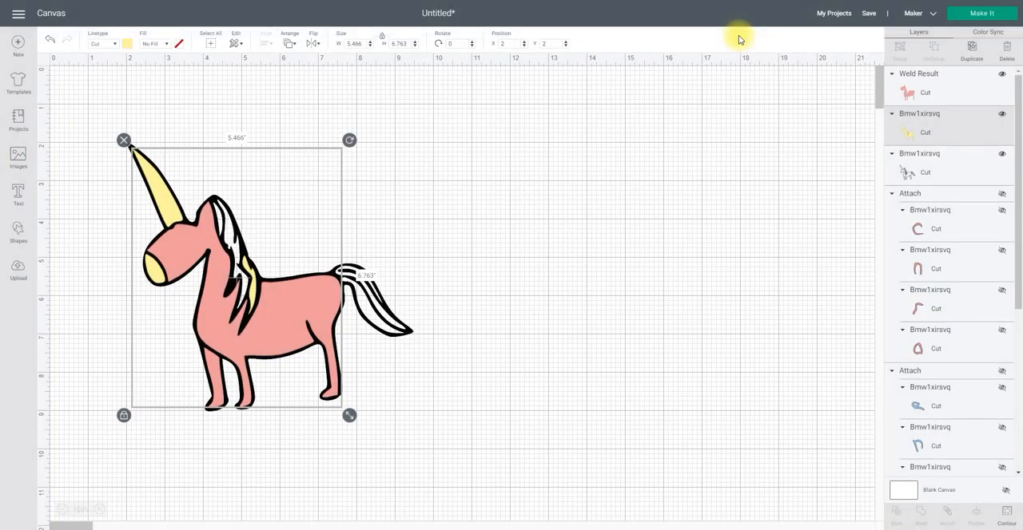
{"action": "mouse_move", "coordinate": [837, 147]}
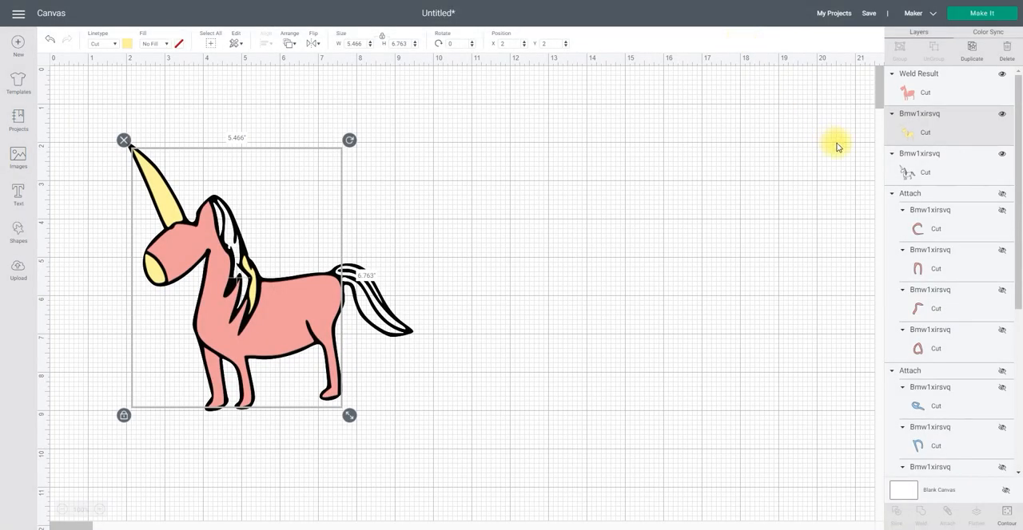
Step: Select the remaining black outline copy and make it purple
{"action": "left_click_drag", "start_coordinate": [349, 416], "coordinate": [421, 420]}
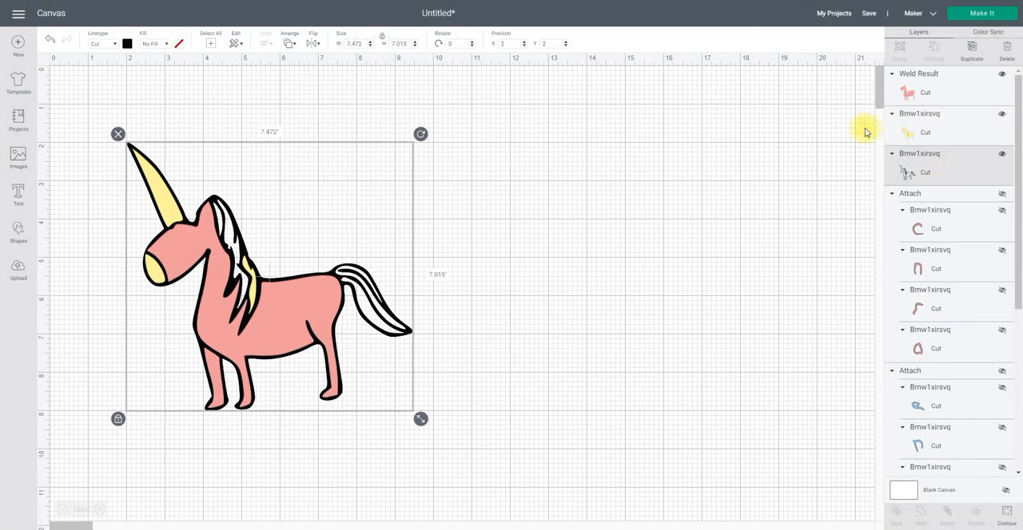
{"action": "left_click", "coordinate": [127, 43]}
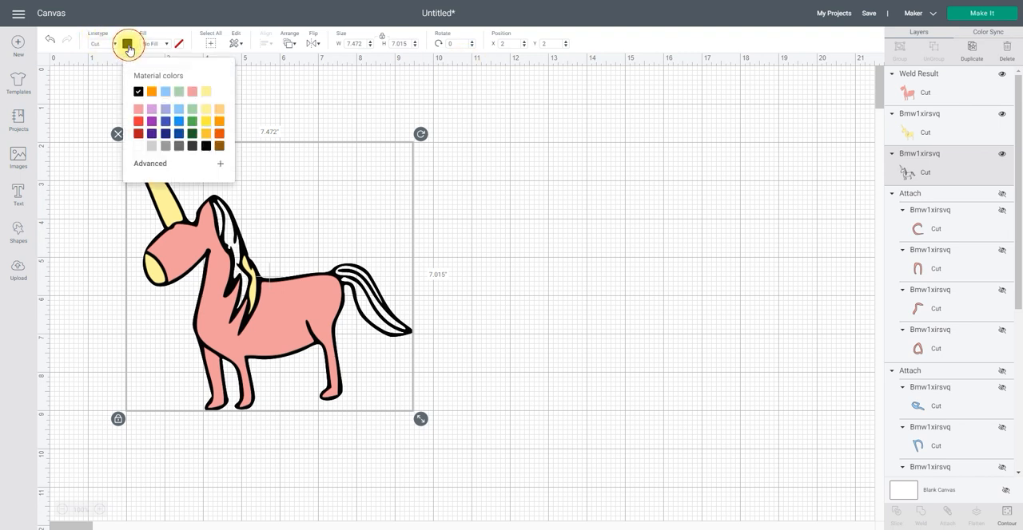
{"action": "left_click", "coordinate": [205, 91]}
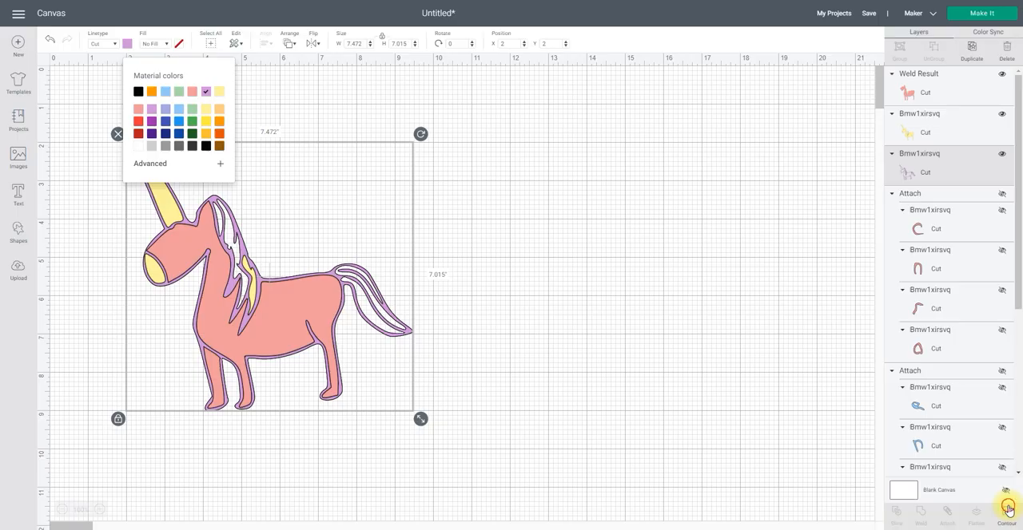
Step: Hide all purple contours except the tail streaks and a strip of mane
{"action": "left_click", "coordinate": [1007, 511]}
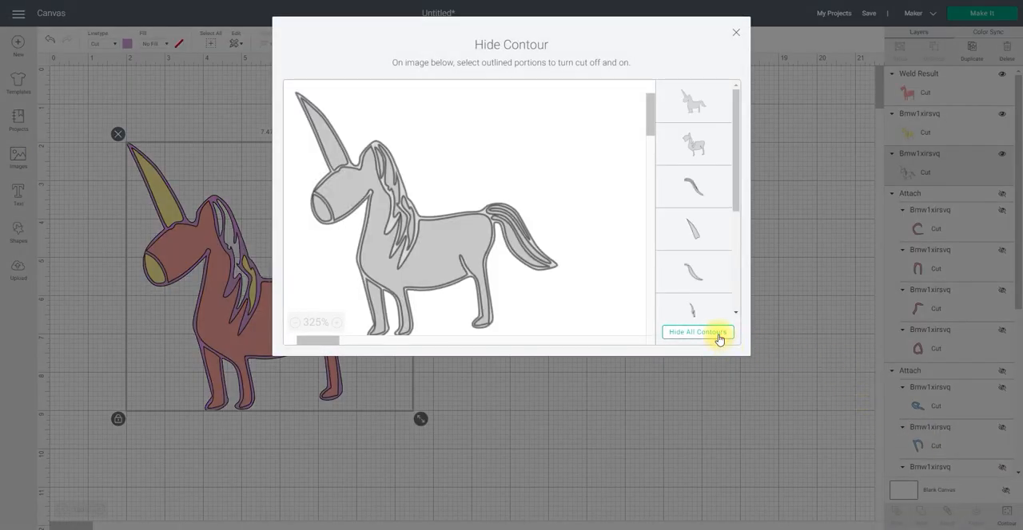
{"action": "left_click", "coordinate": [697, 332]}
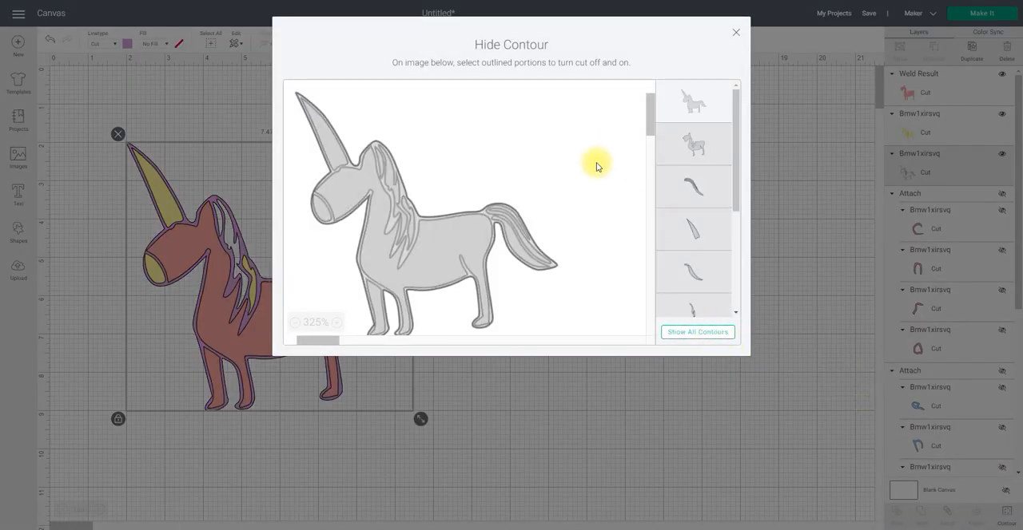
{"action": "left_click", "coordinate": [503, 216]}
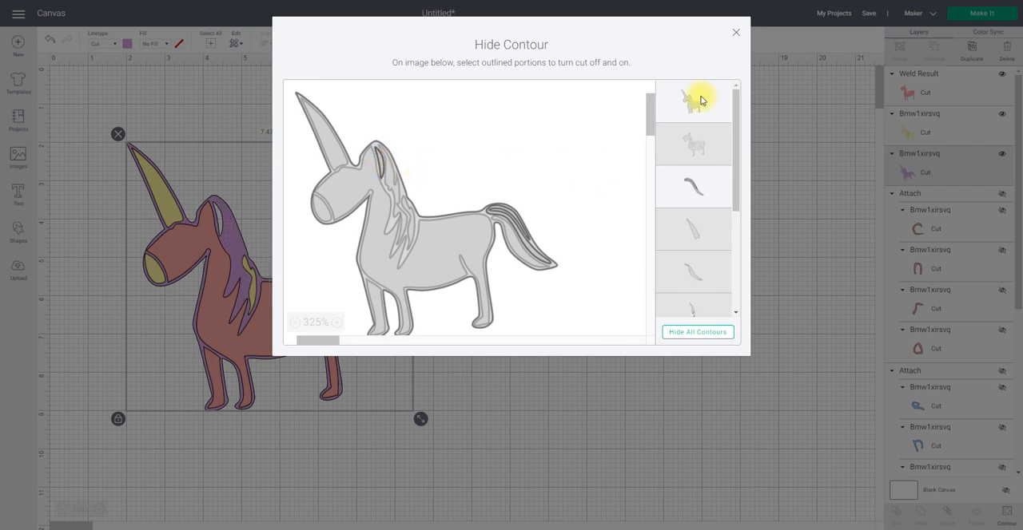
{"action": "left_click", "coordinate": [693, 100]}
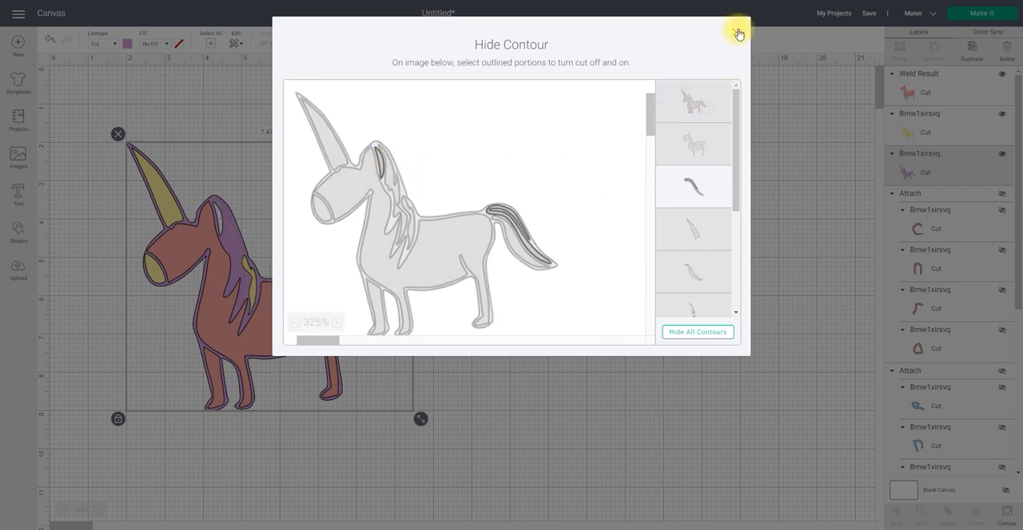
{"action": "left_click", "coordinate": [736, 32]}
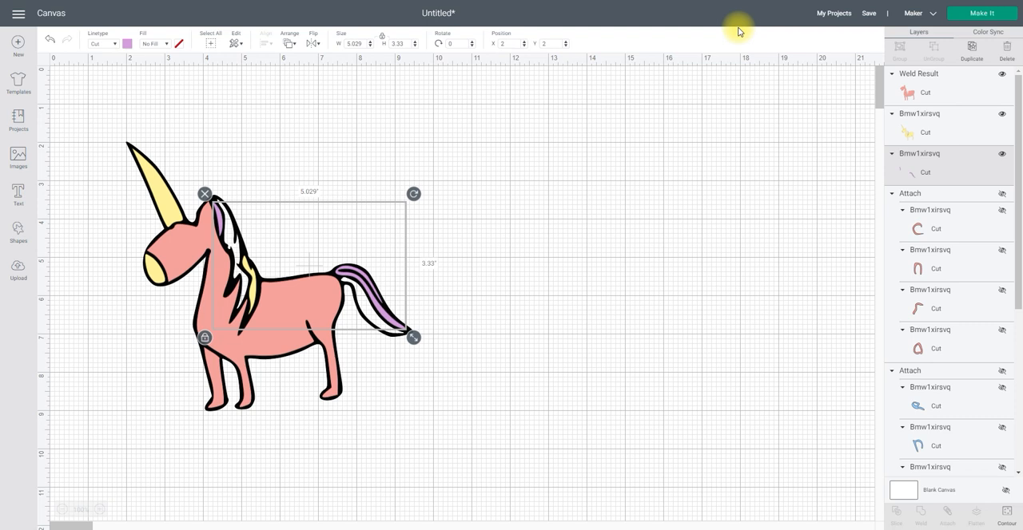
Step: Scroll to bring the black outline copy into view over the coloured unicorn
{"action": "scroll", "scroll_direction": "down", "scroll_amount": 3}
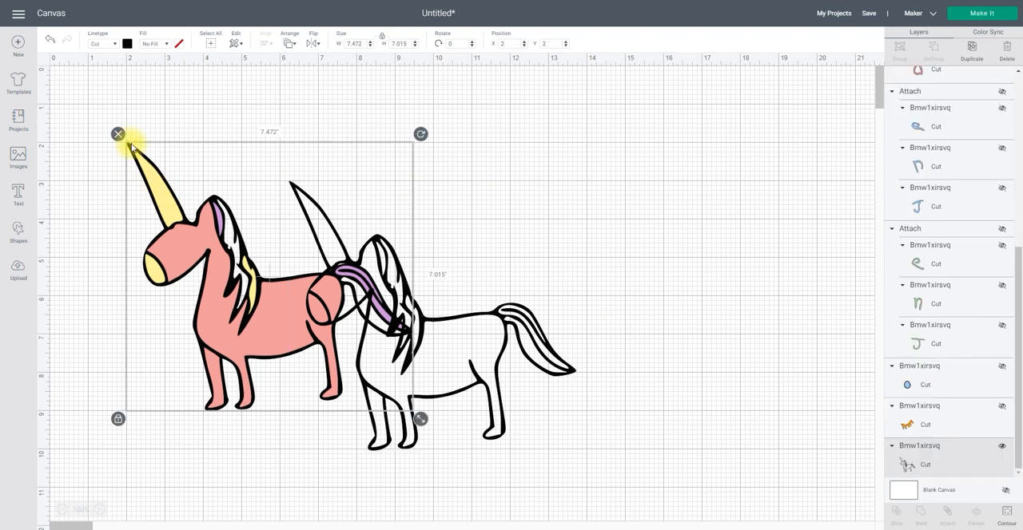
{"action": "mouse_move", "coordinate": [423, 397]}
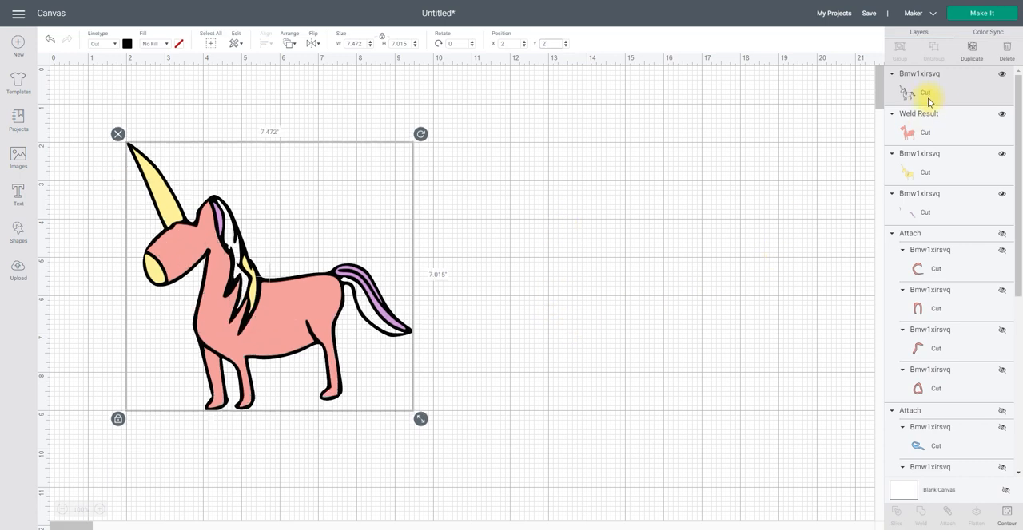
{"action": "mouse_move", "coordinate": [629, 63]}
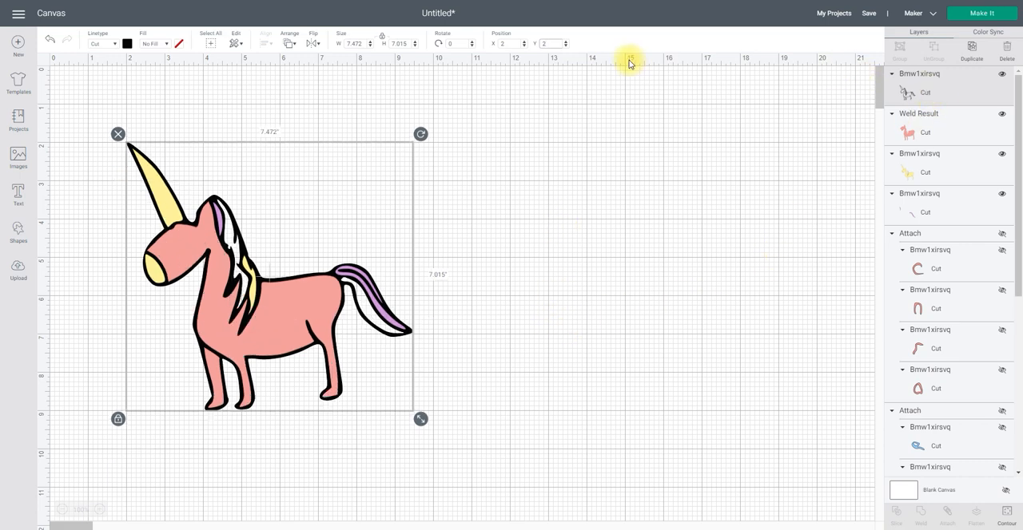
Step: Make the top outline blue and reduce it to only the mane streaks
{"action": "left_click", "coordinate": [126, 43]}
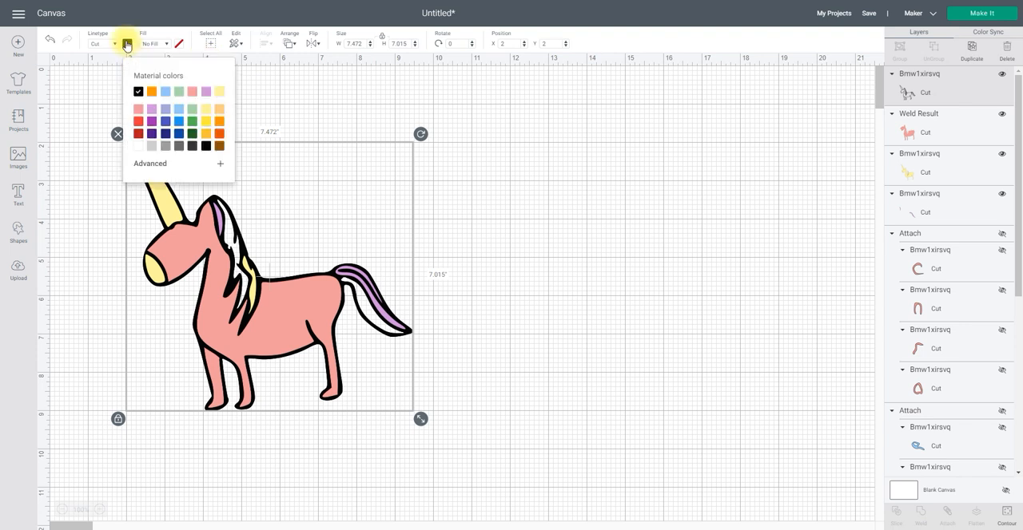
{"action": "left_click", "coordinate": [138, 103]}
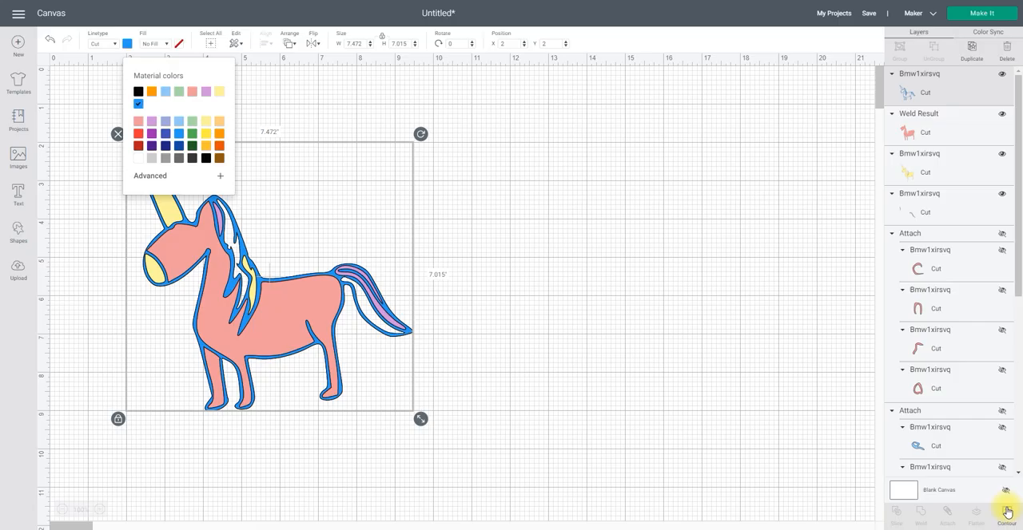
{"action": "left_click", "coordinate": [1006, 511]}
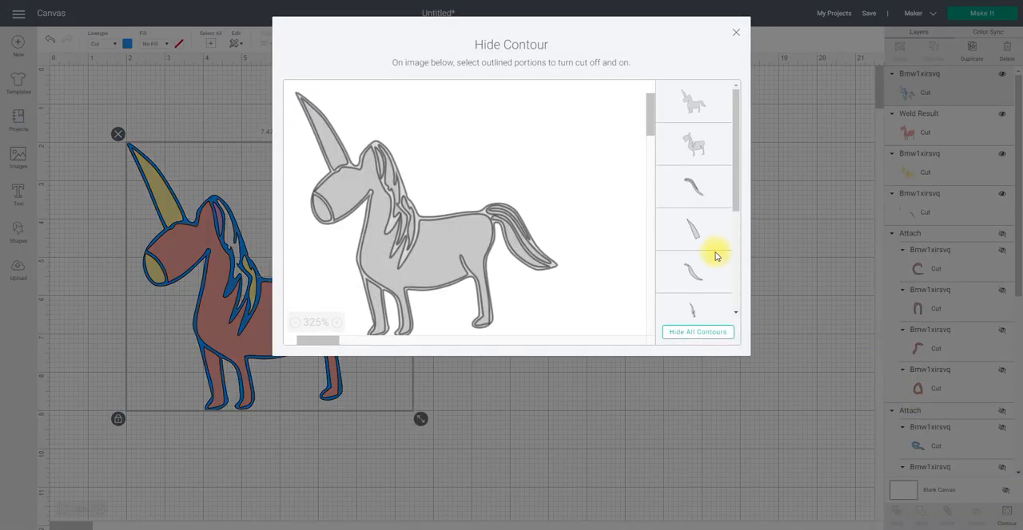
{"action": "left_click", "coordinate": [697, 332]}
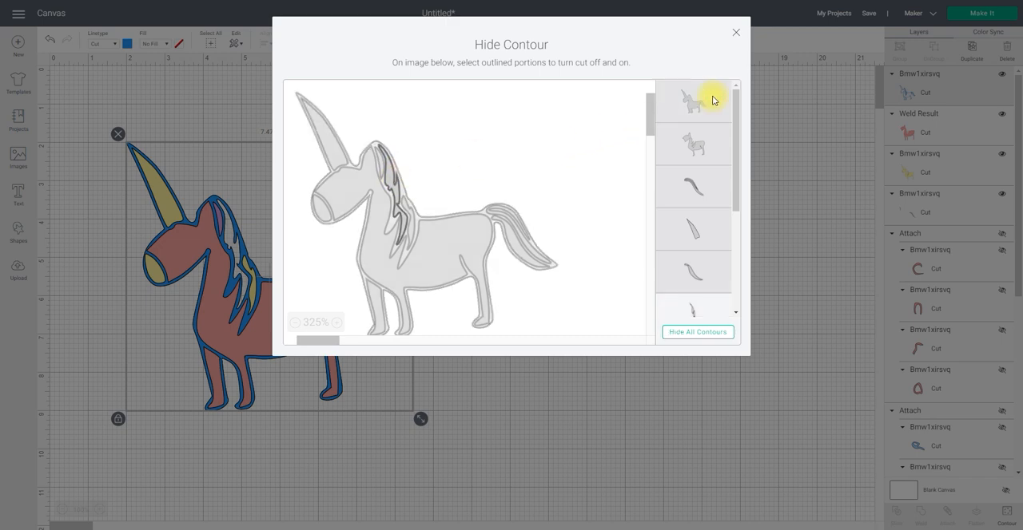
{"action": "left_click", "coordinate": [734, 32]}
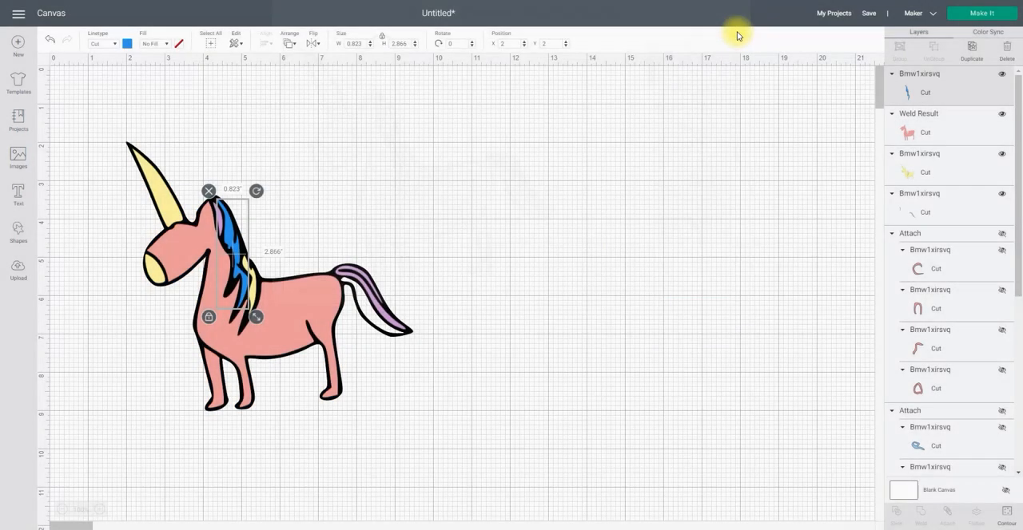
{"action": "mouse_move", "coordinate": [783, 311]}
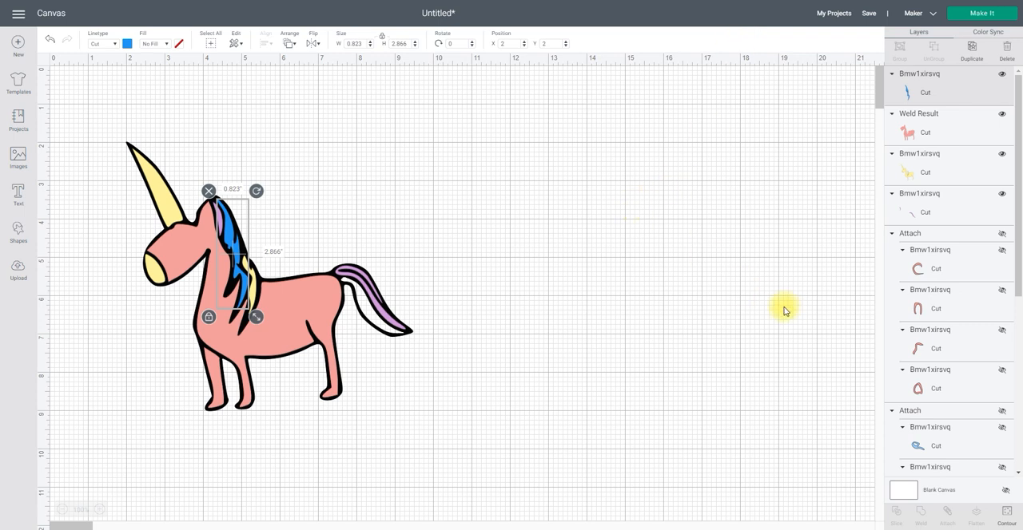
{"action": "mouse_move", "coordinate": [770, 339]}
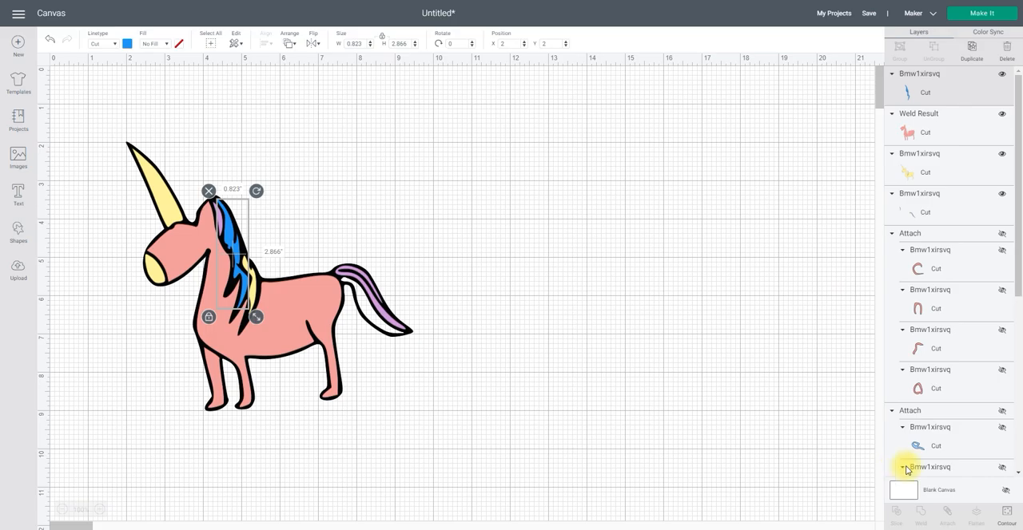
Step: Also reveal the blue tail streak, then deselect everything on the canvas
{"action": "left_click", "coordinate": [1006, 514]}
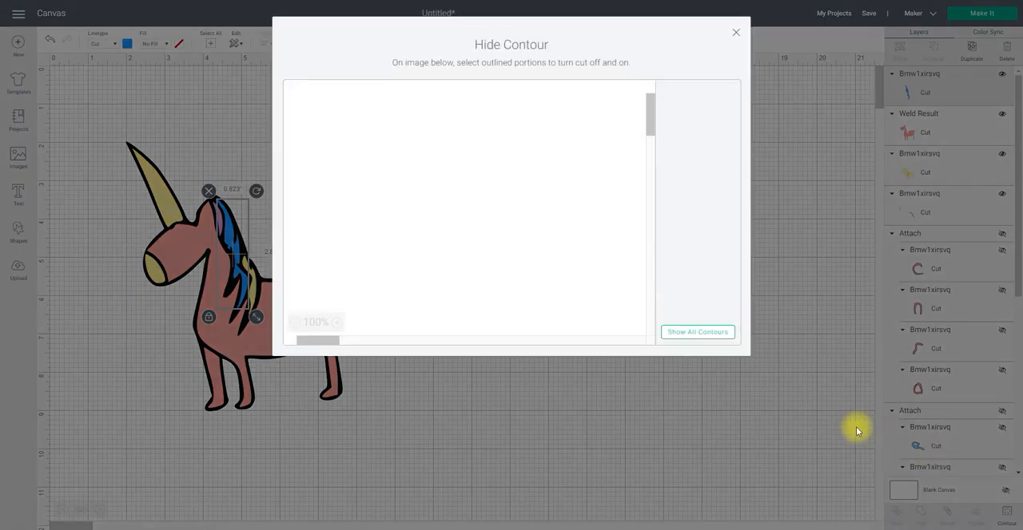
{"action": "left_click", "coordinate": [696, 332]}
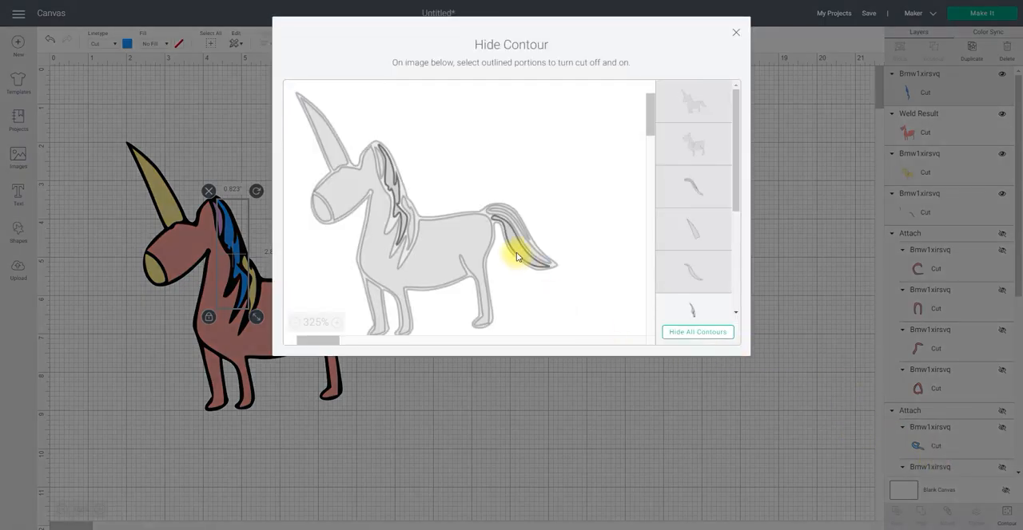
{"action": "left_click", "coordinate": [520, 248]}
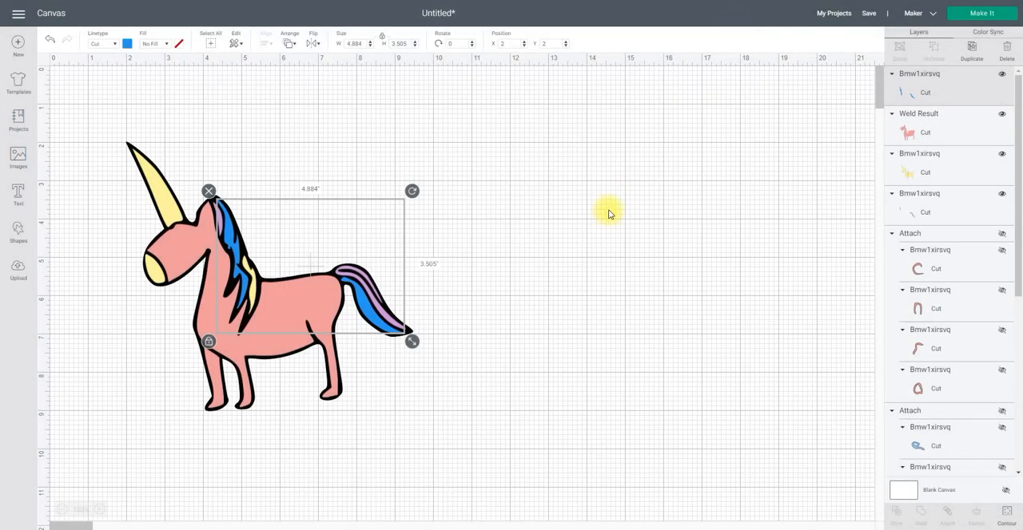
{"action": "left_click", "coordinate": [607, 213]}
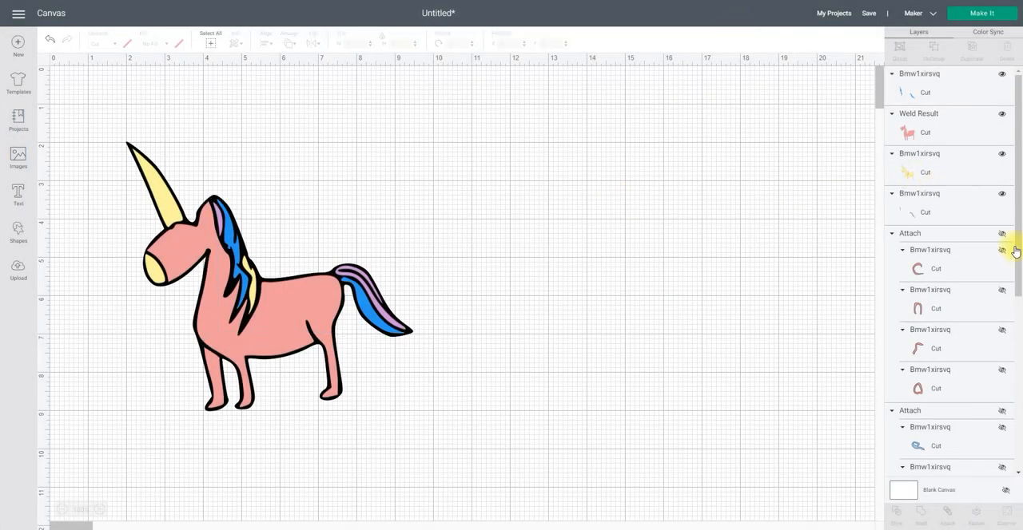
Step: Move the blue eye and orange eyelashes onto the unicorn's face and colour 'carn' grey
{"action": "scroll", "scroll_direction": "down", "scroll_amount": 3}
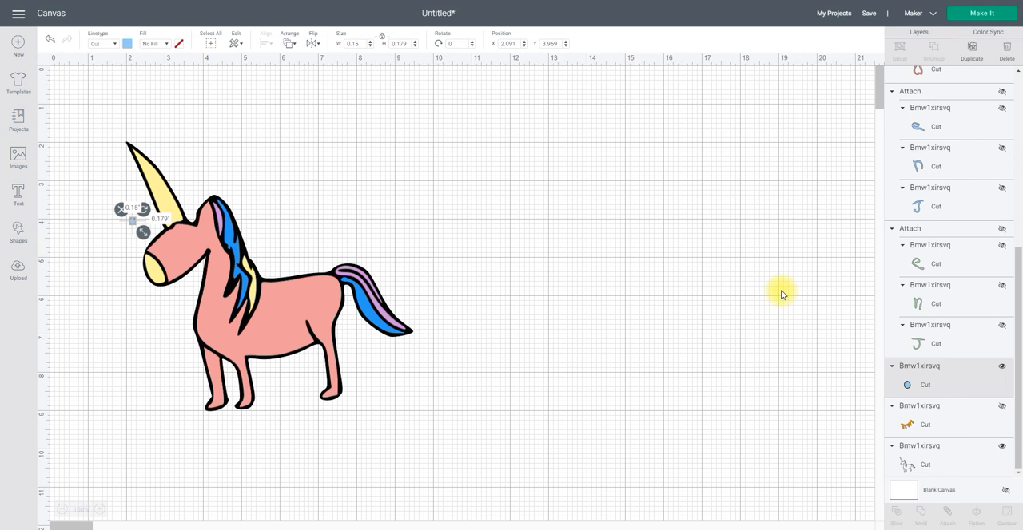
{"action": "left_click", "coordinate": [289, 43]}
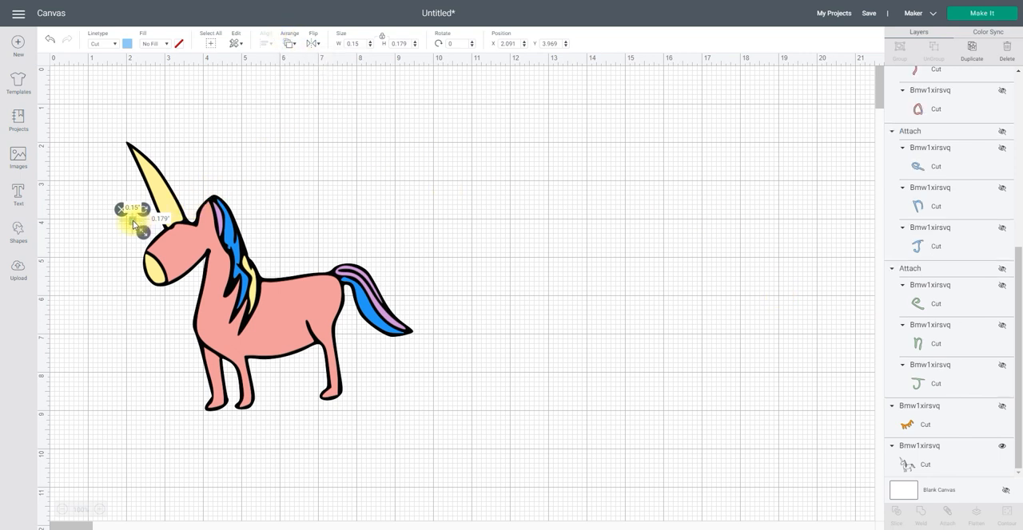
{"action": "left_click_drag", "start_coordinate": [140, 224], "coordinate": [159, 272]}
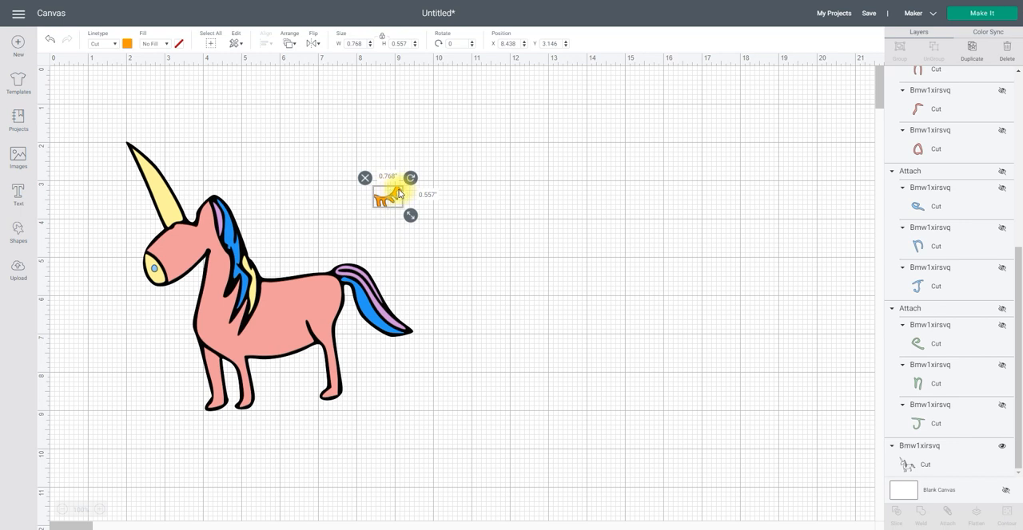
{"action": "left_click_drag", "start_coordinate": [387, 194], "coordinate": [160, 244]}
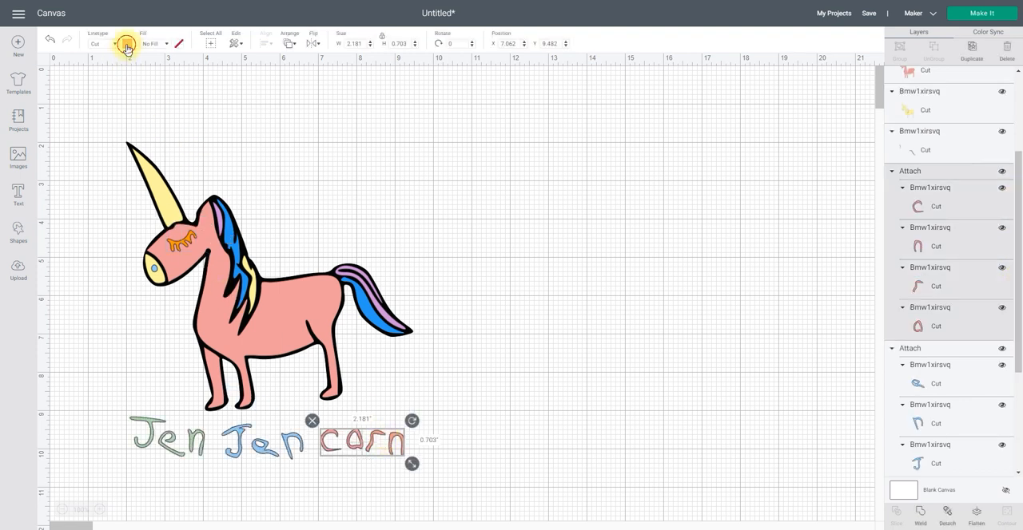
{"action": "left_click", "coordinate": [125, 43]}
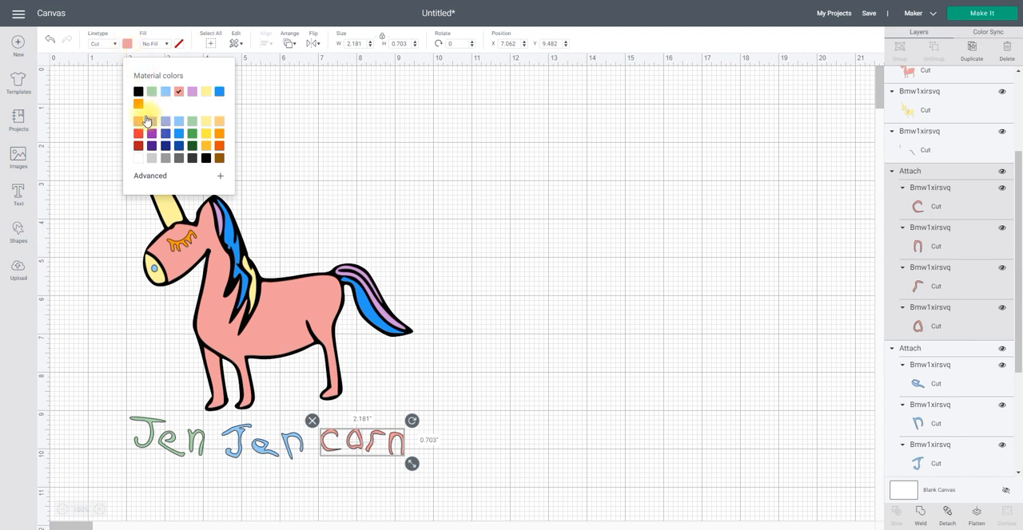
{"action": "mouse_move", "coordinate": [179, 134]}
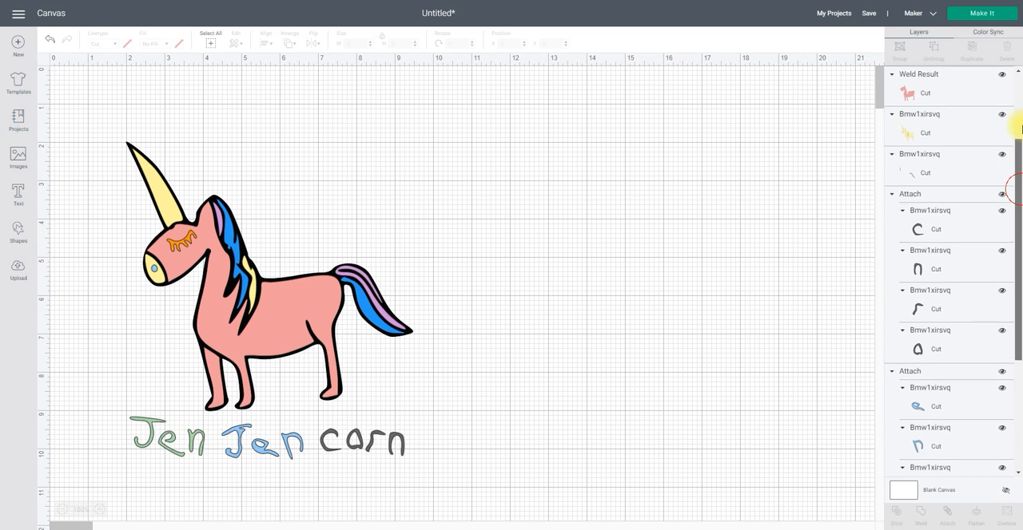
Step: Send the finished unicorn design to the Make It mat preview
{"action": "scroll", "scroll_direction": "down", "scroll_amount": 3}
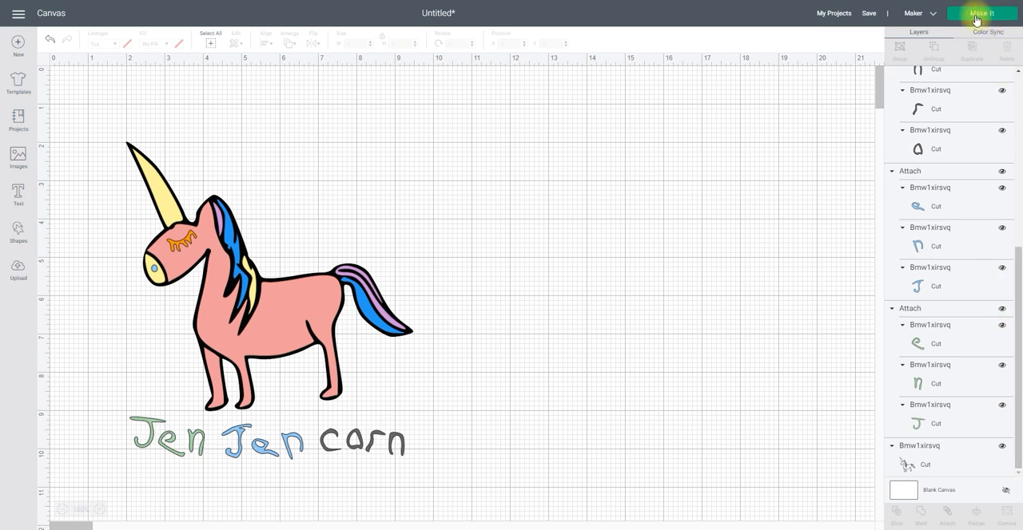
{"action": "left_click", "coordinate": [980, 13]}
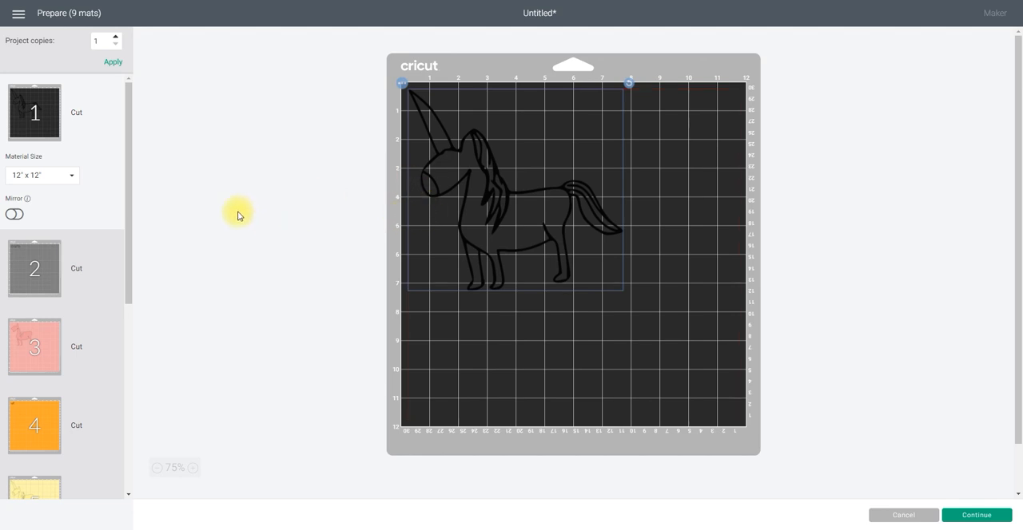
Step: View mat 2 with the grey 'carn', then mat 4 with the orange eyelashes
{"action": "left_click", "coordinate": [34, 190]}
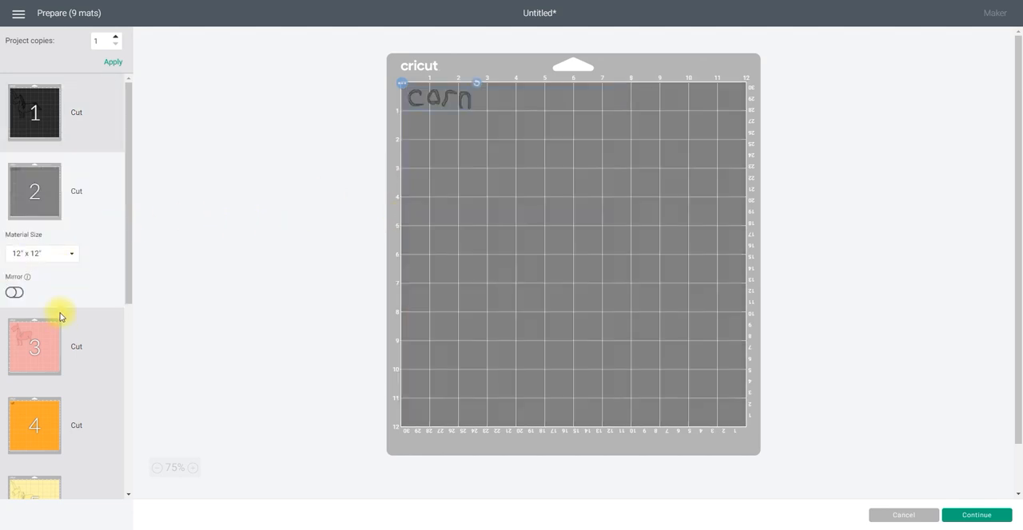
{"action": "left_click", "coordinate": [34, 425]}
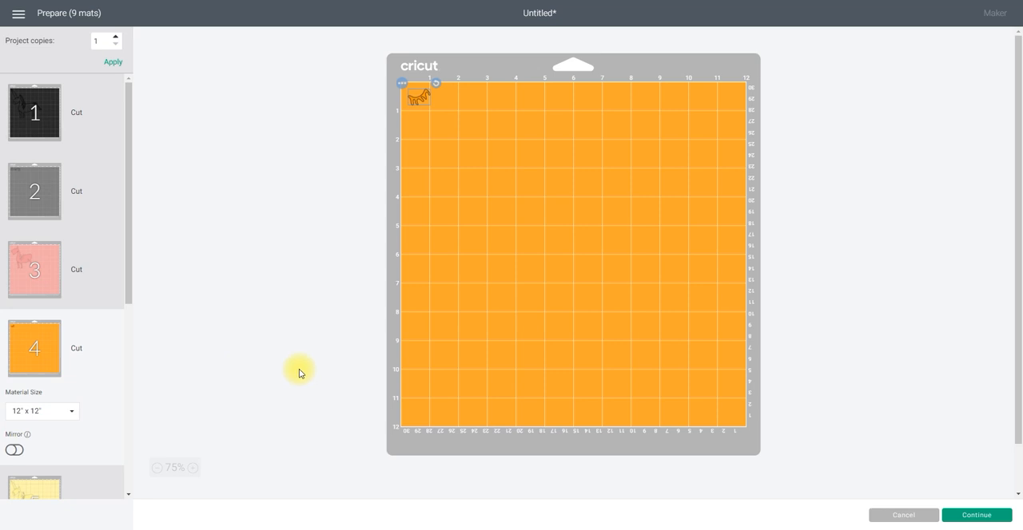
{"action": "mouse_move", "coordinate": [759, 378]}
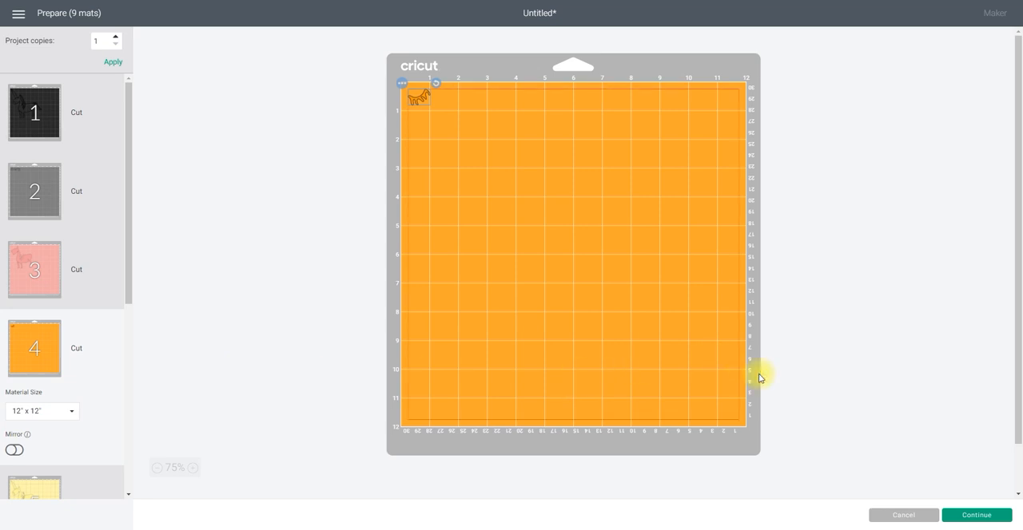